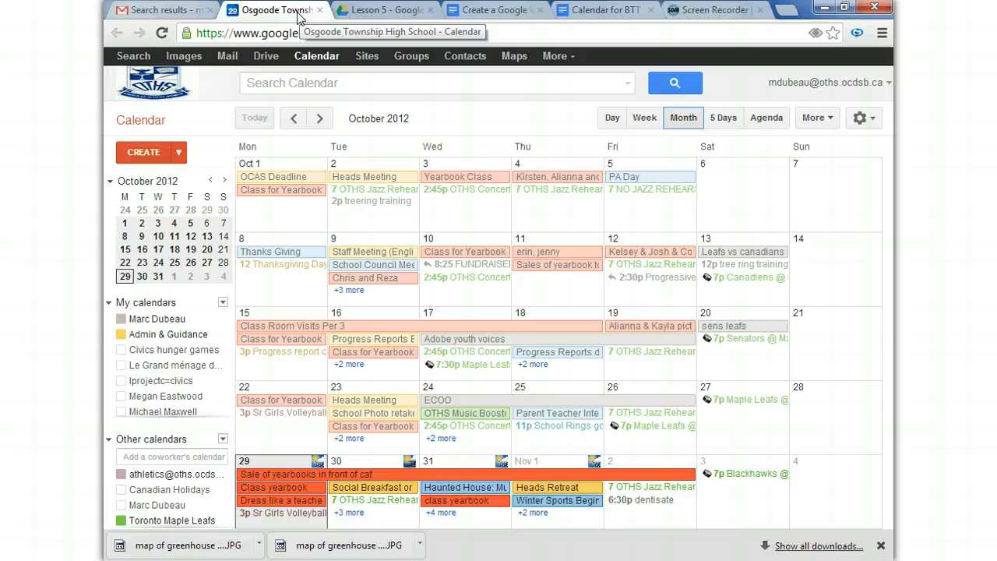
# Show the week of October 29, 2012, then narrow to the single day Monday, October 29
pyautogui.click(321, 118)
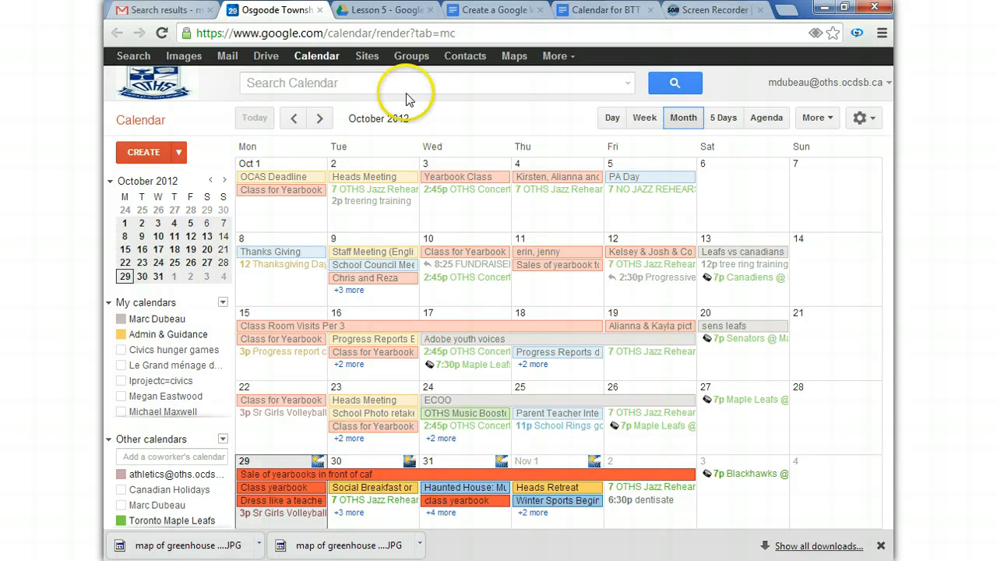
pyautogui.moveTo(436, 216)
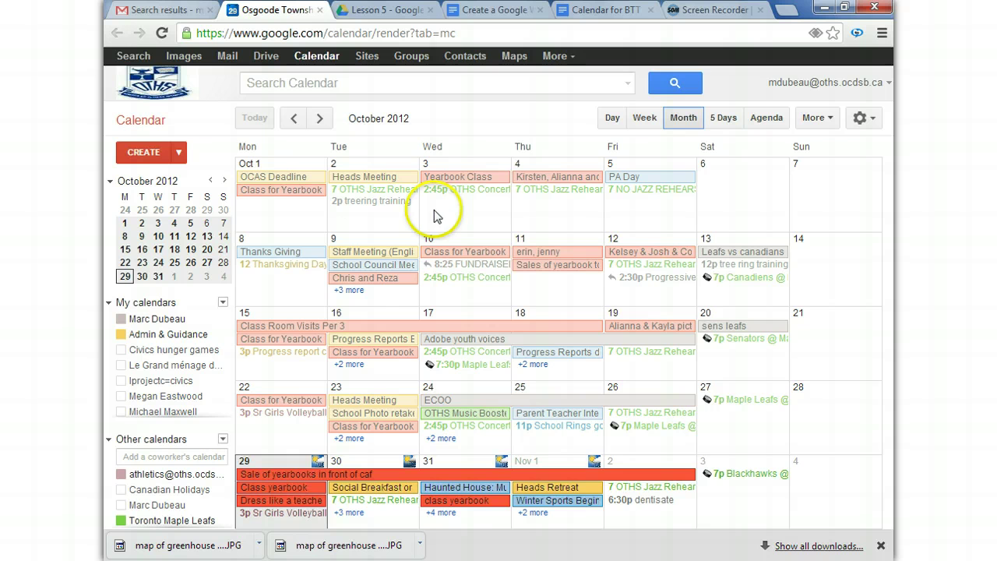
pyautogui.moveTo(710, 212)
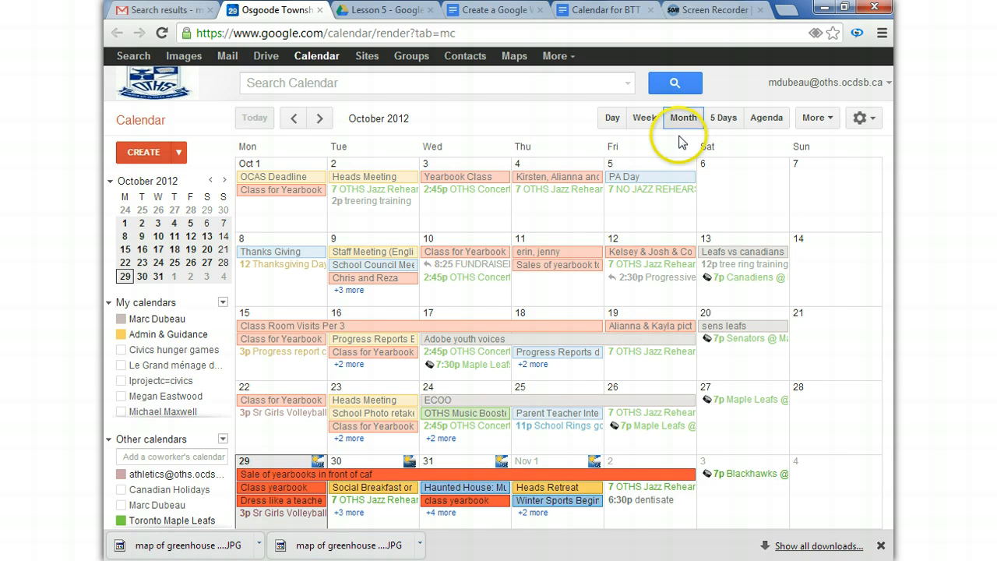
pyautogui.click(644, 119)
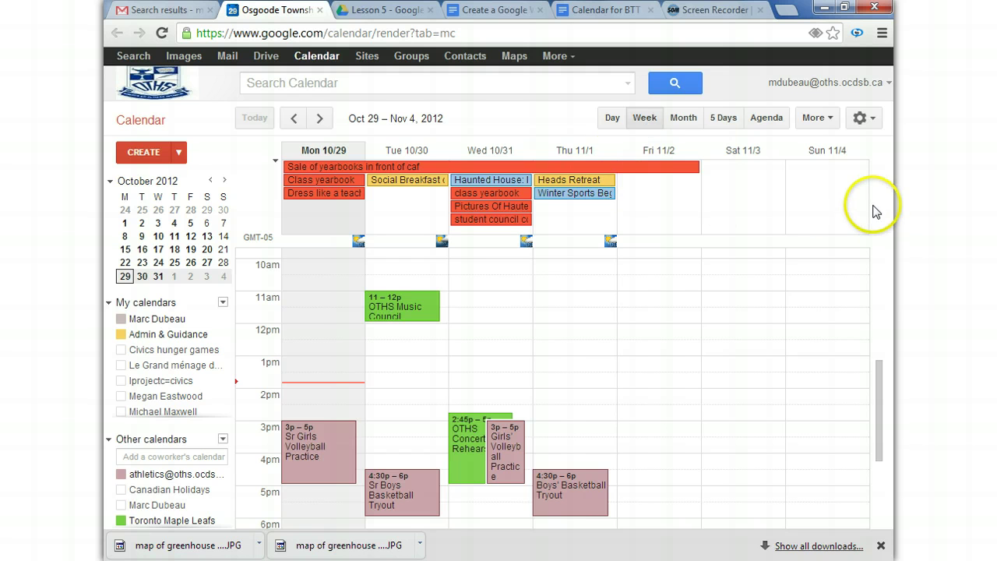
pyautogui.moveTo(849, 179)
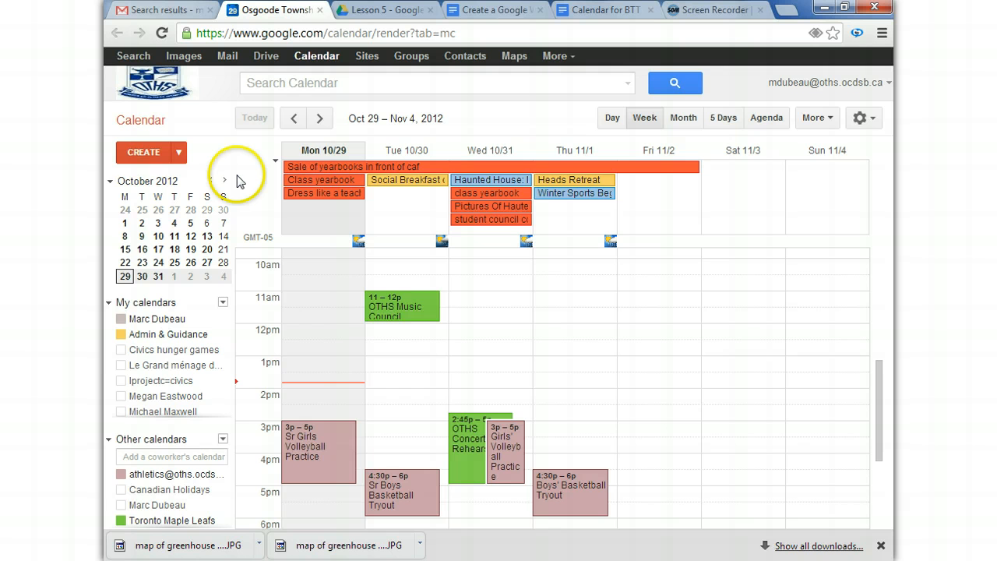
pyautogui.moveTo(793, 137)
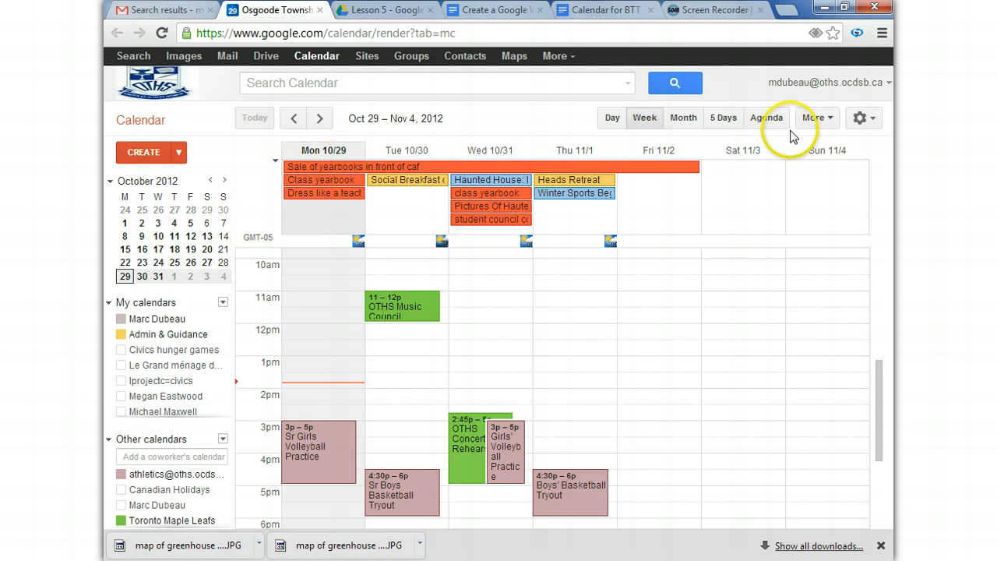
pyautogui.moveTo(835, 196)
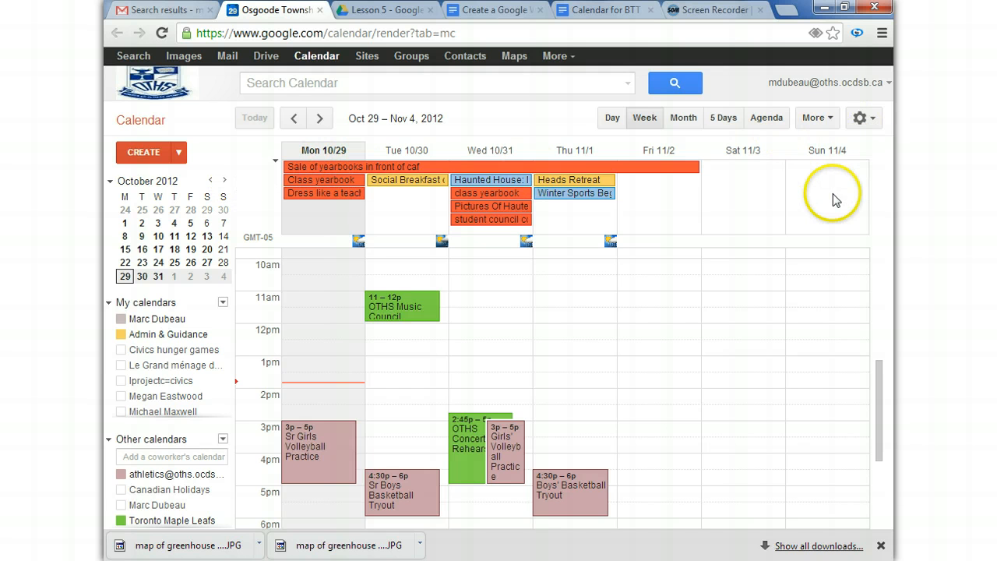
pyautogui.moveTo(835, 197)
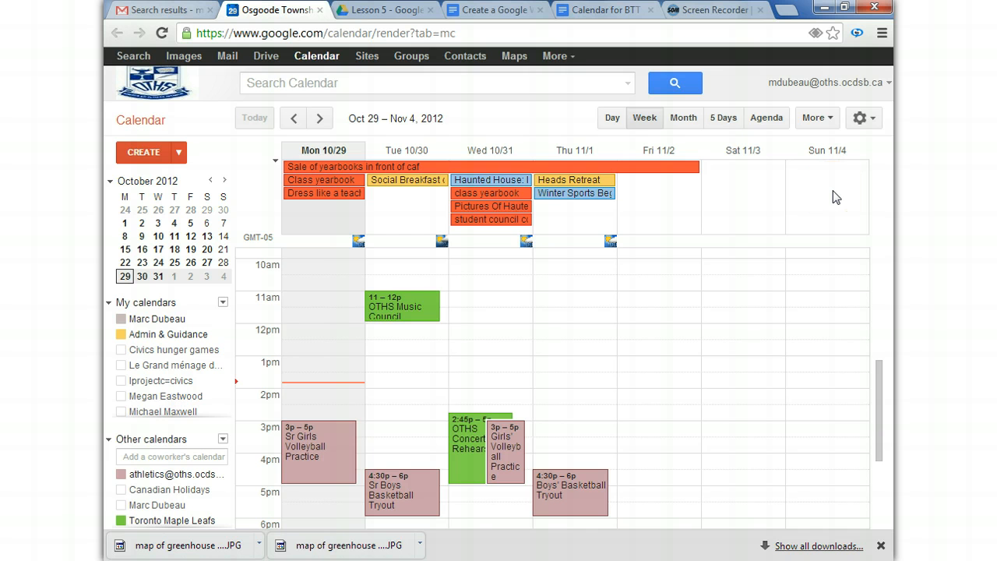
pyautogui.moveTo(583, 109)
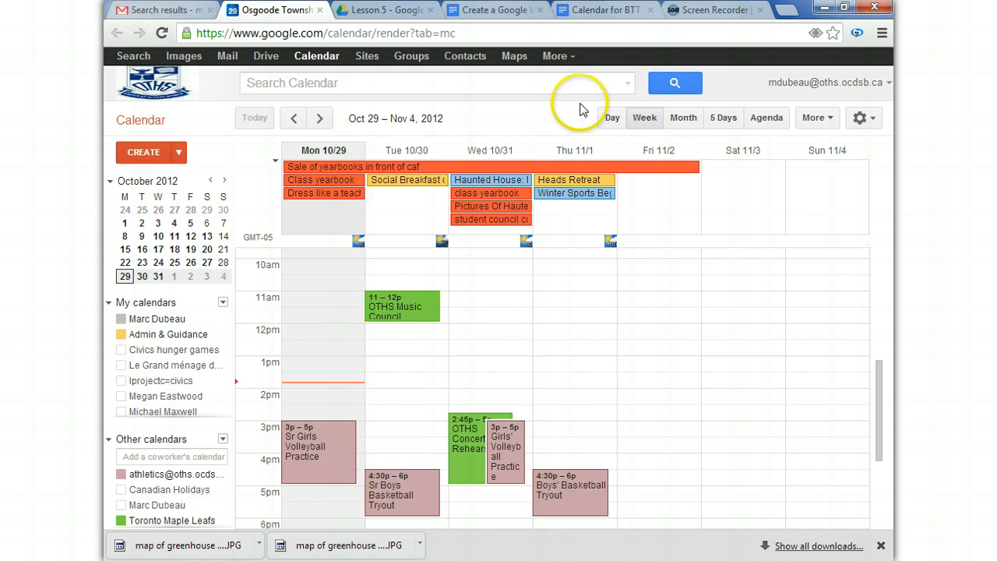
pyautogui.click(610, 119)
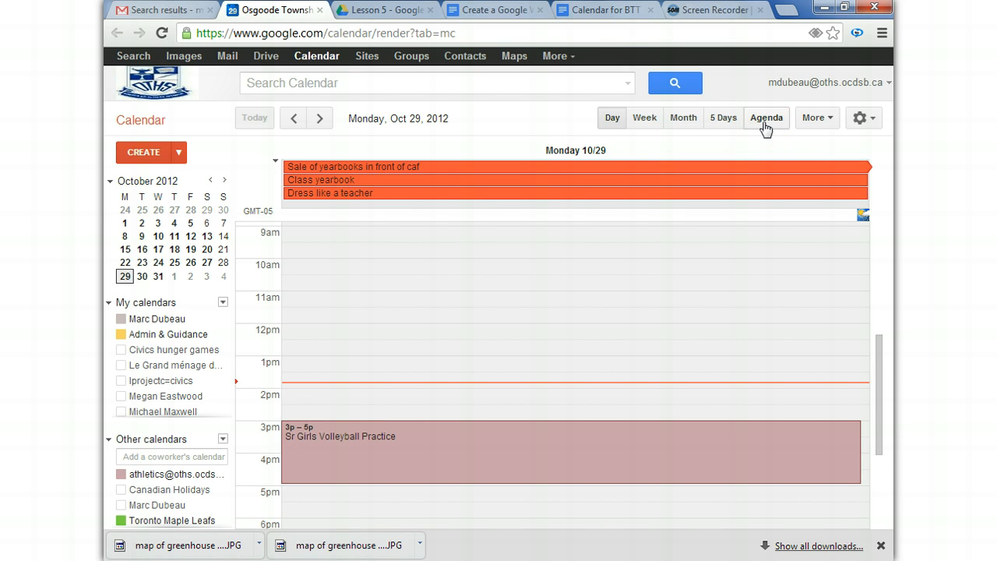
# List upcoming events as an agenda starting Monday, October 29
pyautogui.click(766, 119)
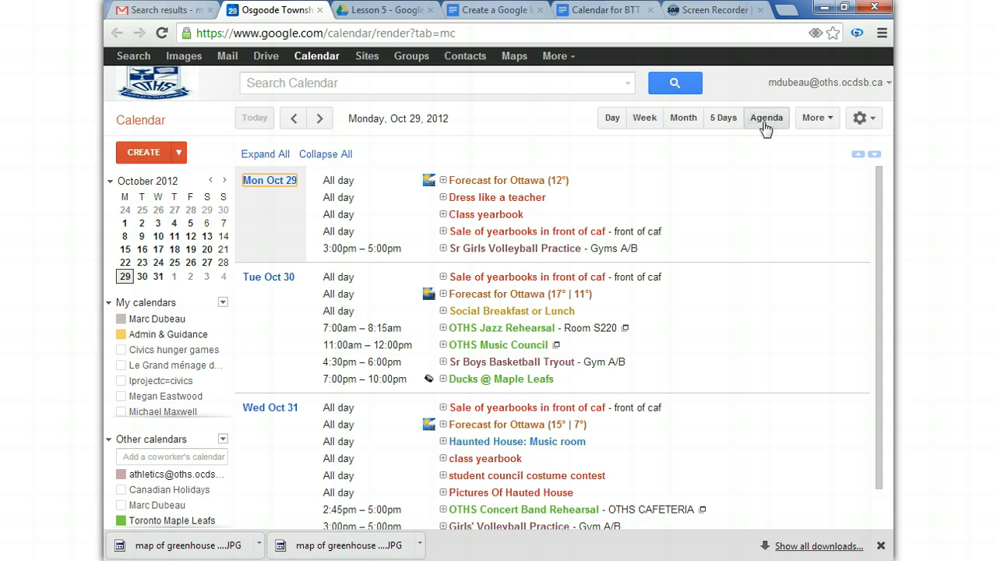
pyautogui.moveTo(480, 190)
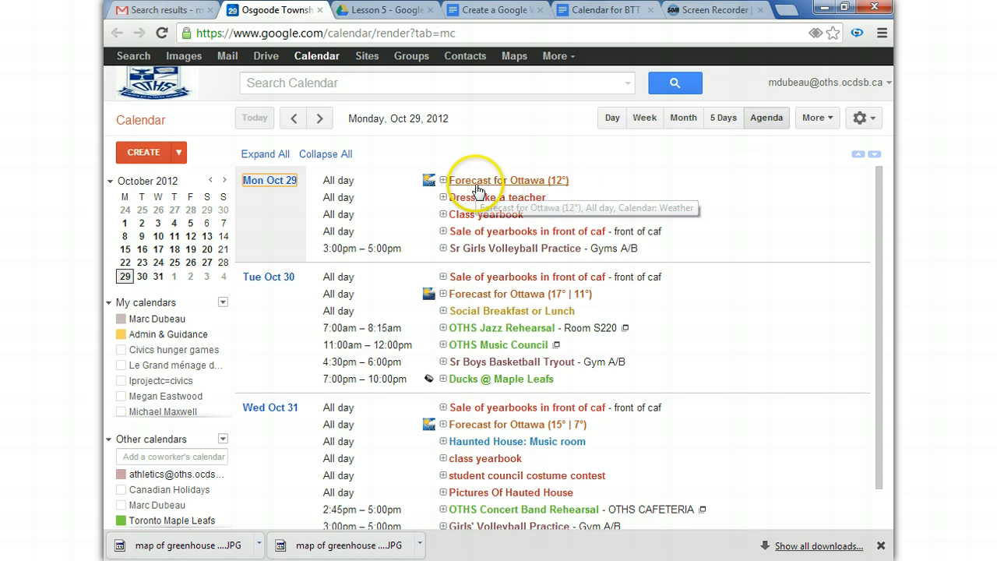
pyautogui.moveTo(494, 256)
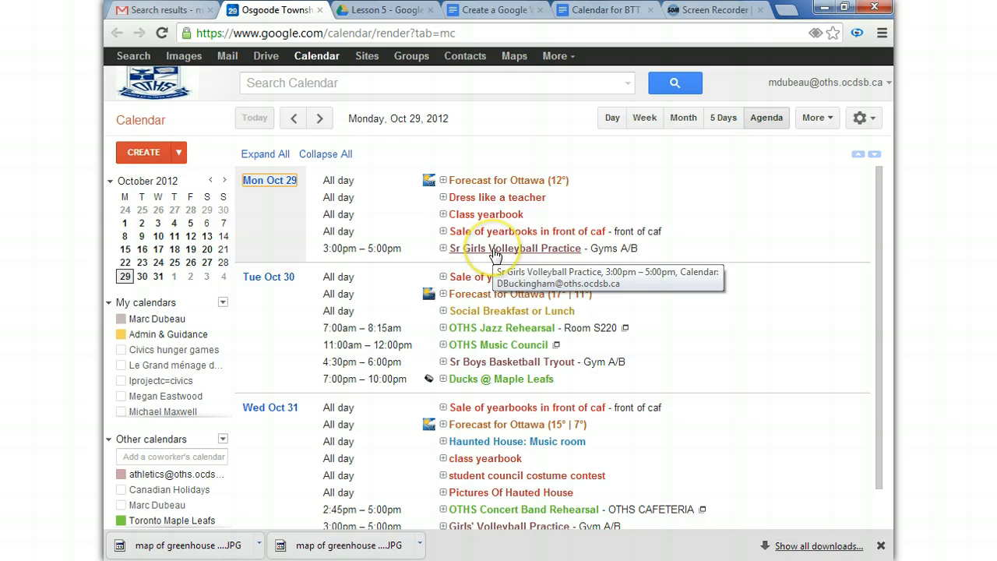
pyautogui.moveTo(490, 220)
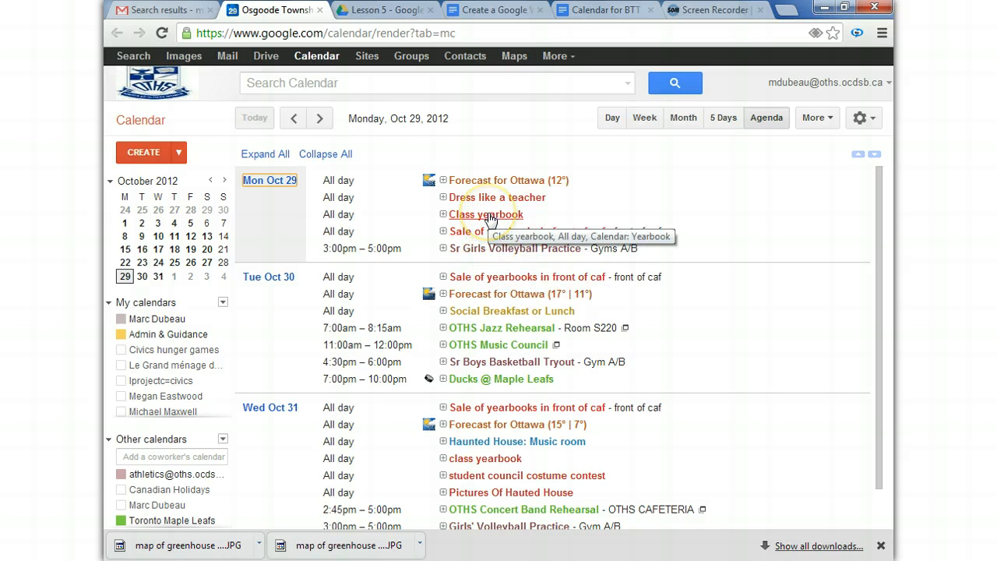
pyautogui.moveTo(500, 237)
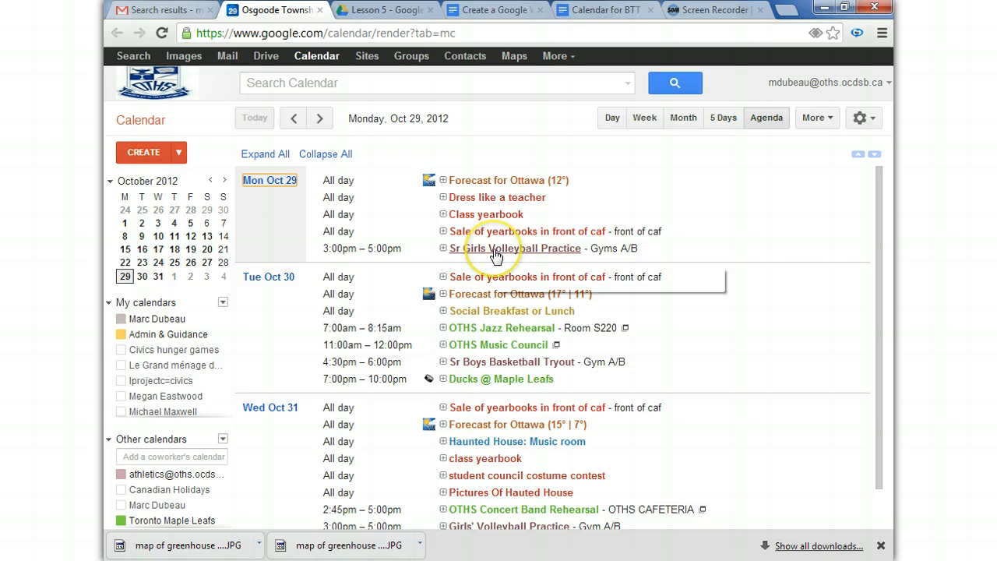
pyautogui.moveTo(495, 252)
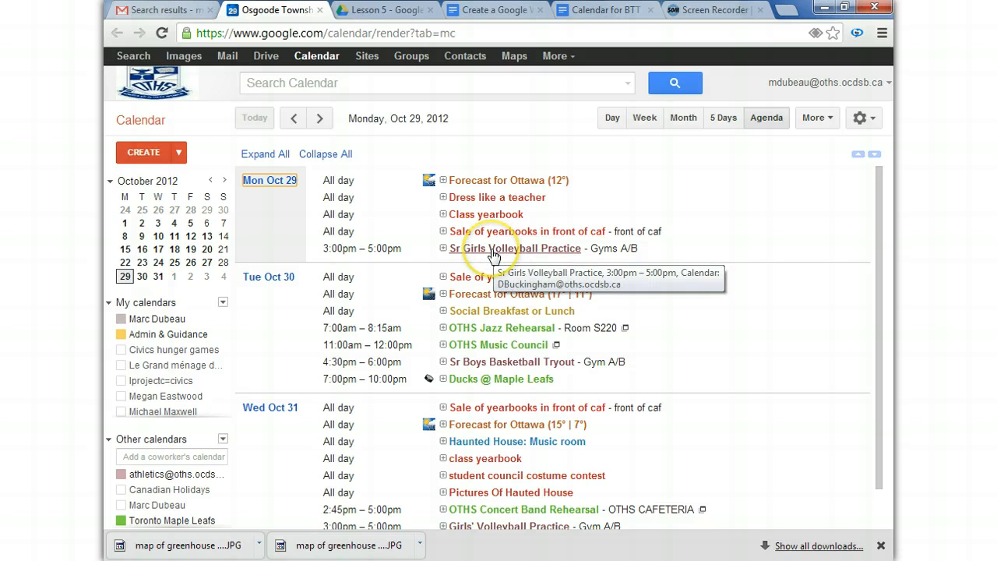
pyautogui.moveTo(498, 196)
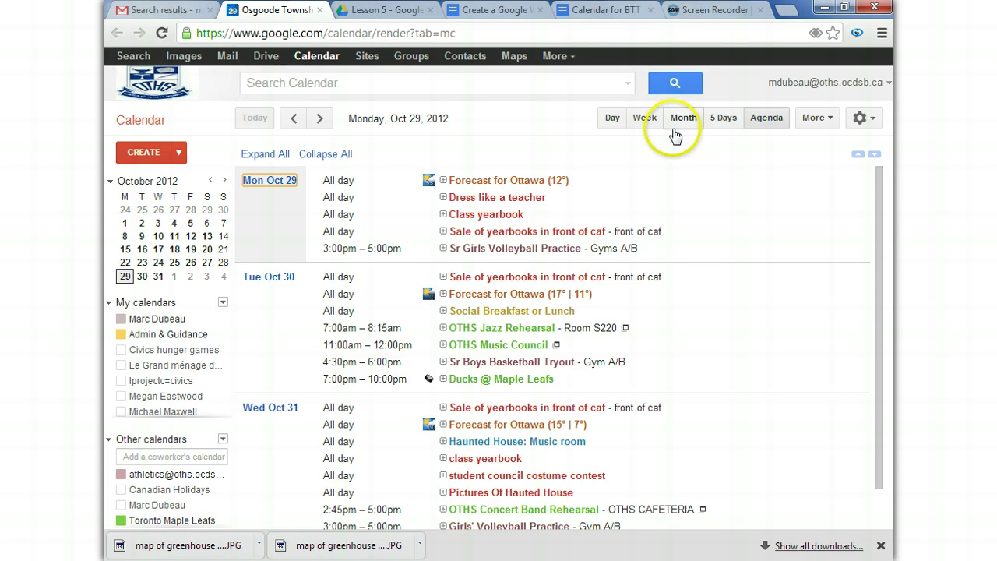
# Return to month view, re-enable the Toronto Maple Leafs calendar and advance to November 2012
pyautogui.click(682, 118)
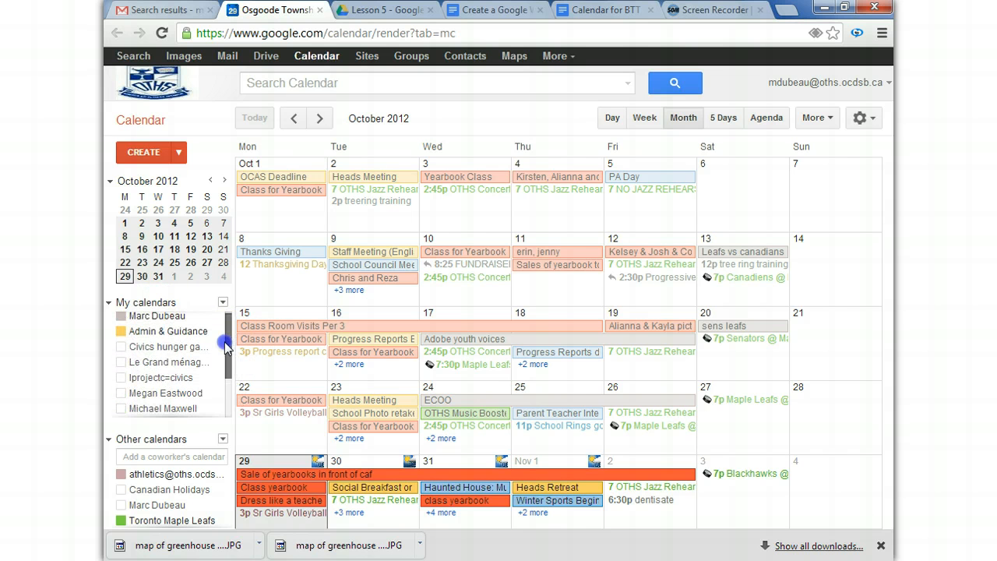
pyautogui.moveTo(159, 371)
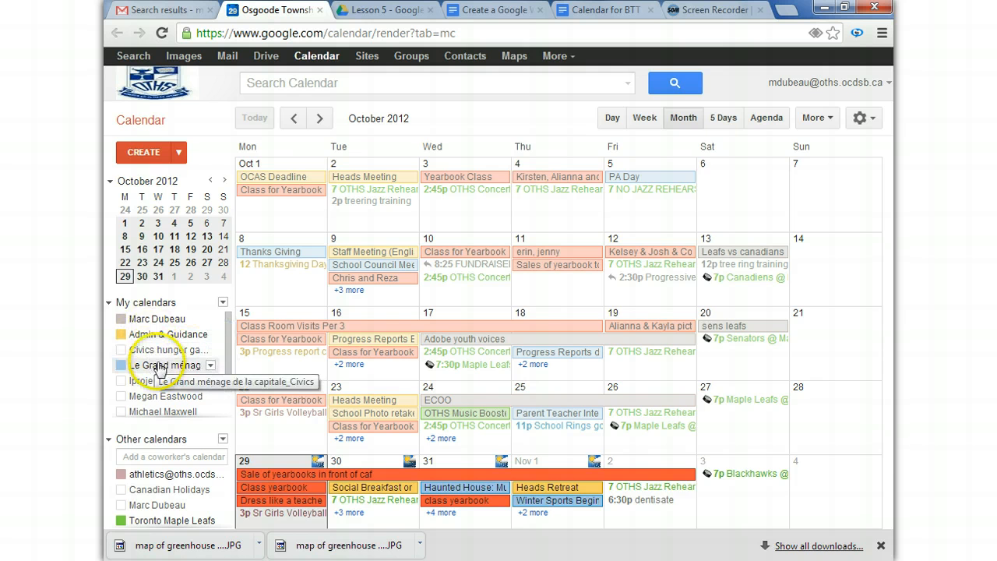
pyautogui.moveTo(159, 318)
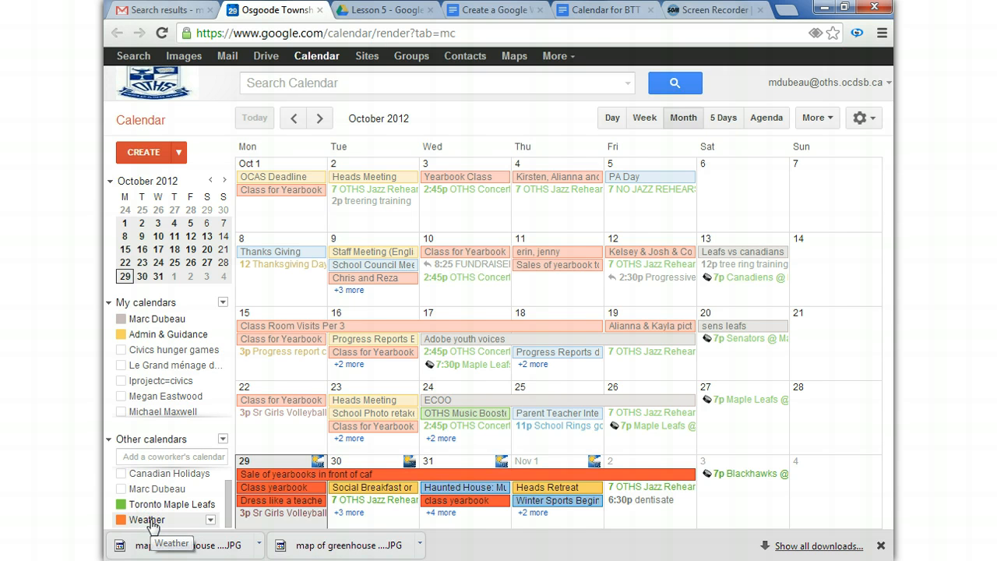
pyautogui.moveTo(159, 521)
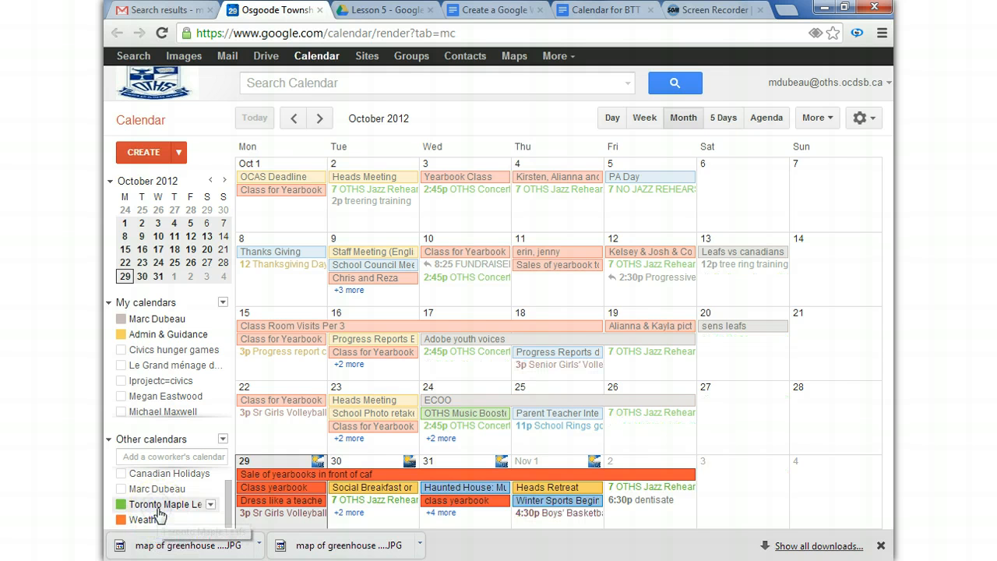
pyautogui.click(121, 505)
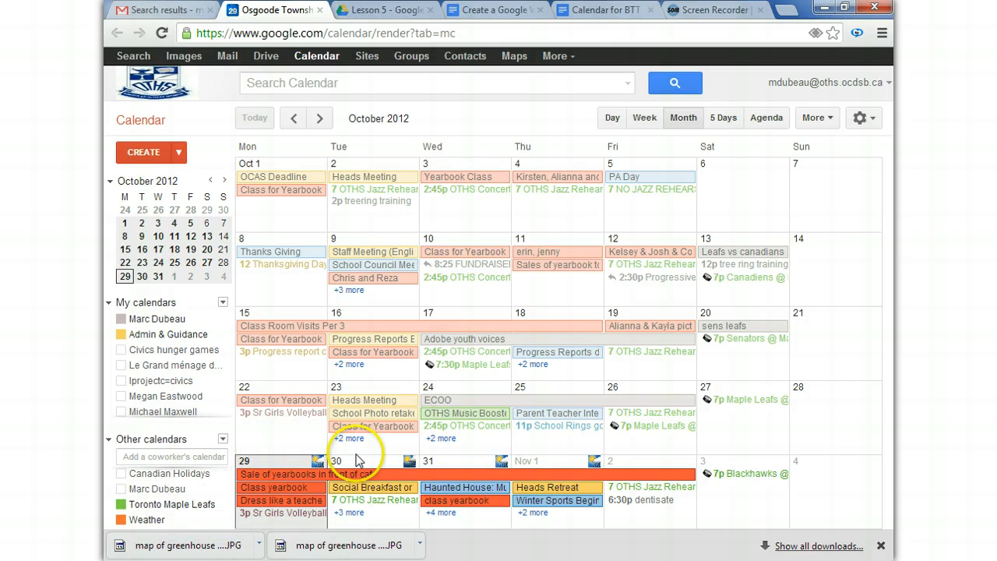
pyautogui.moveTo(358, 455)
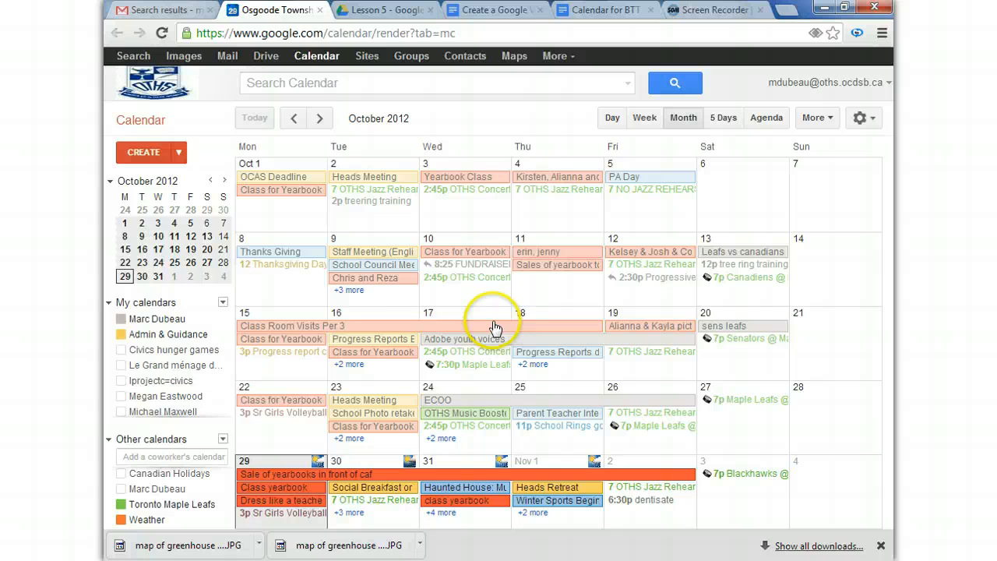
pyautogui.click(320, 118)
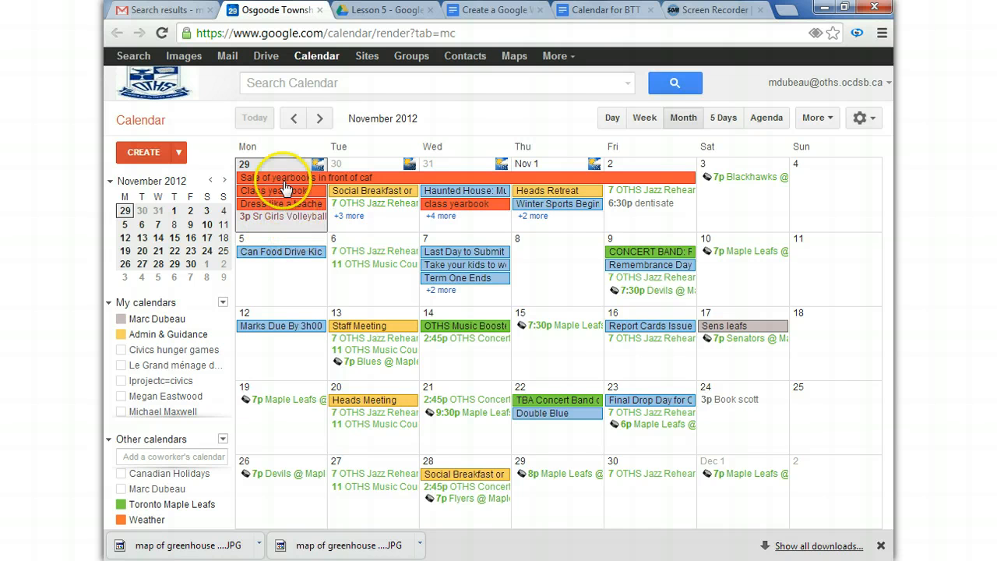
# Start a new event on Monday, October 29 titled 'Assignment in english'
pyautogui.click(281, 165)
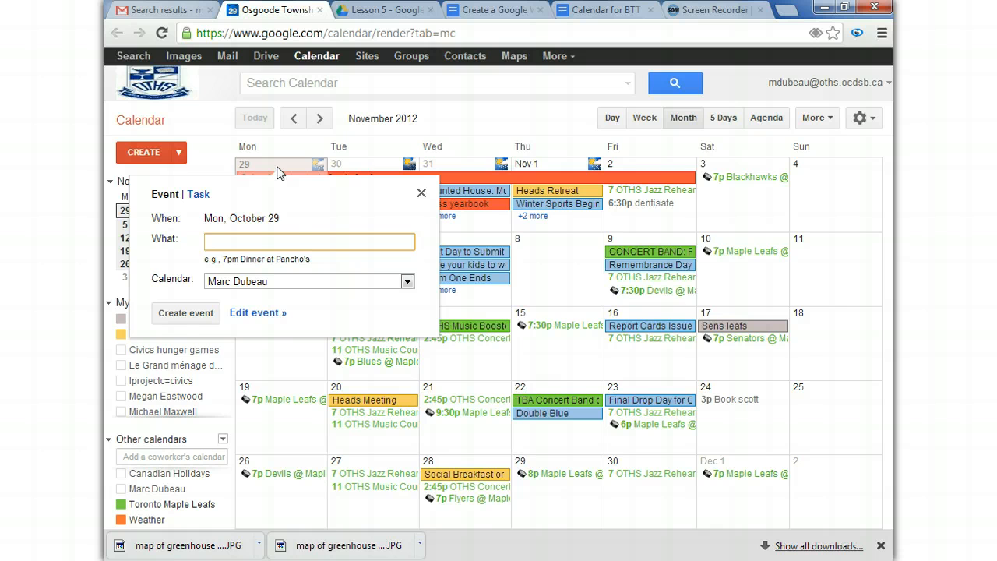
pyautogui.click(309, 242)
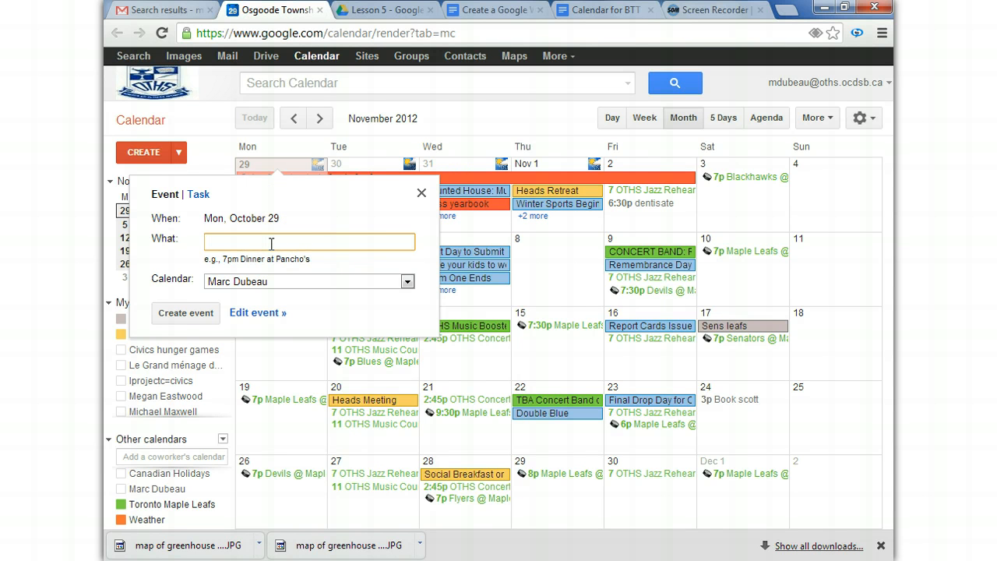
pyautogui.write('As')
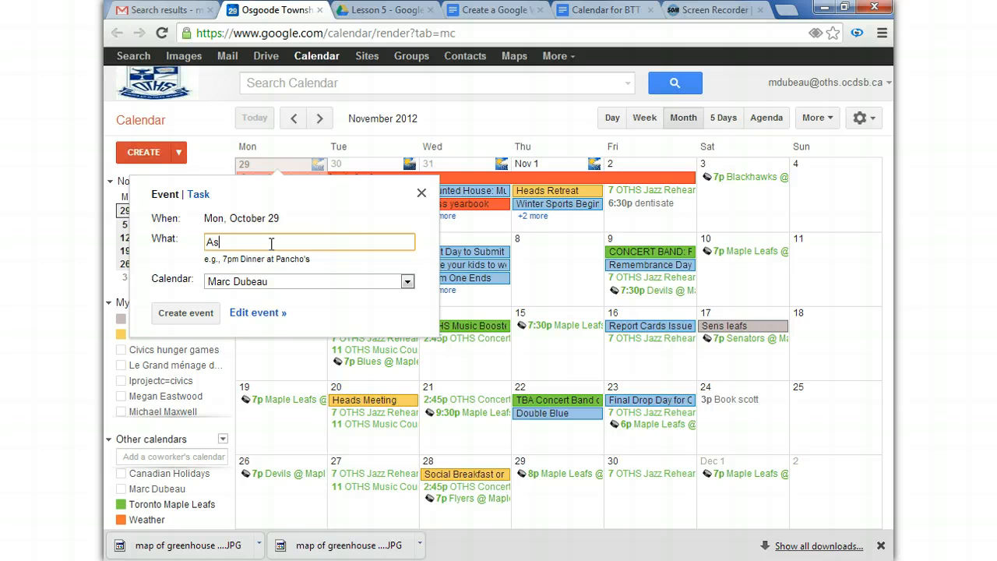
pyautogui.write('signmentin english')
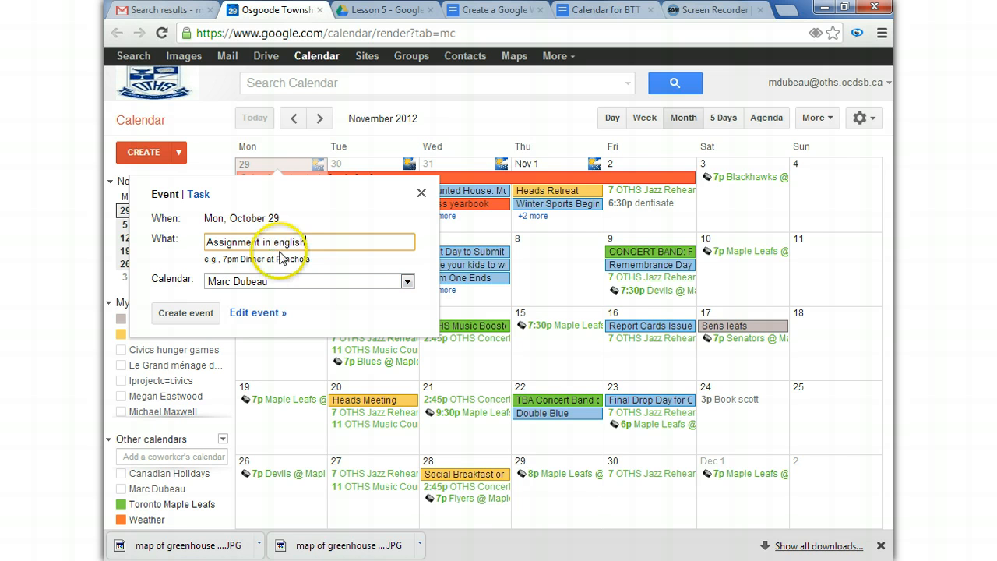
pyautogui.moveTo(367, 291)
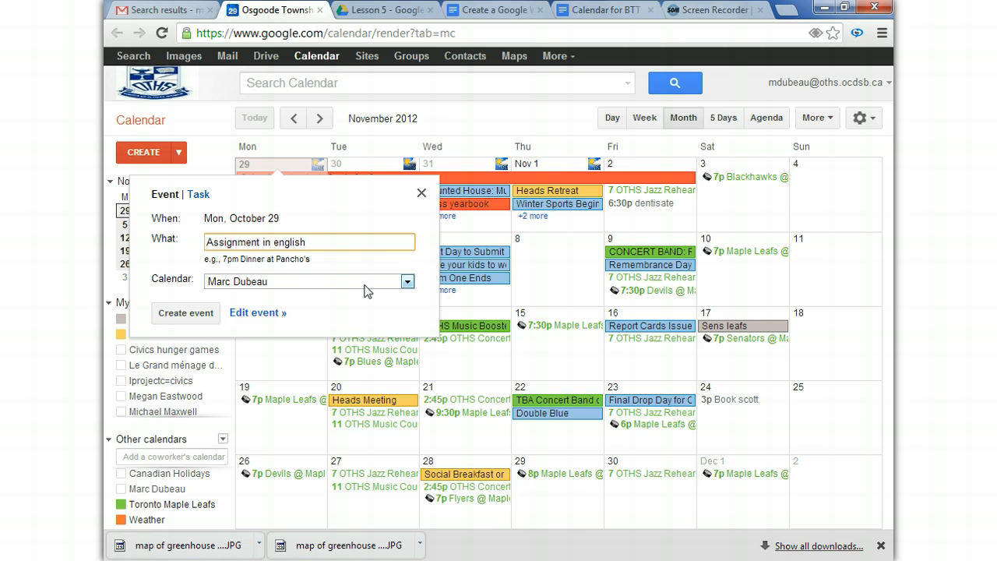
pyautogui.moveTo(374, 288)
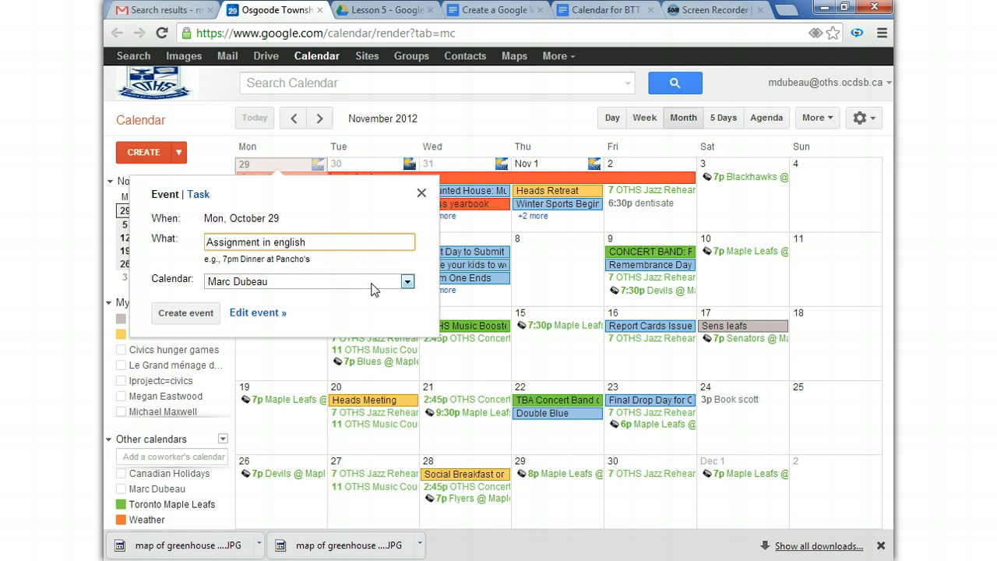
pyautogui.click(405, 281)
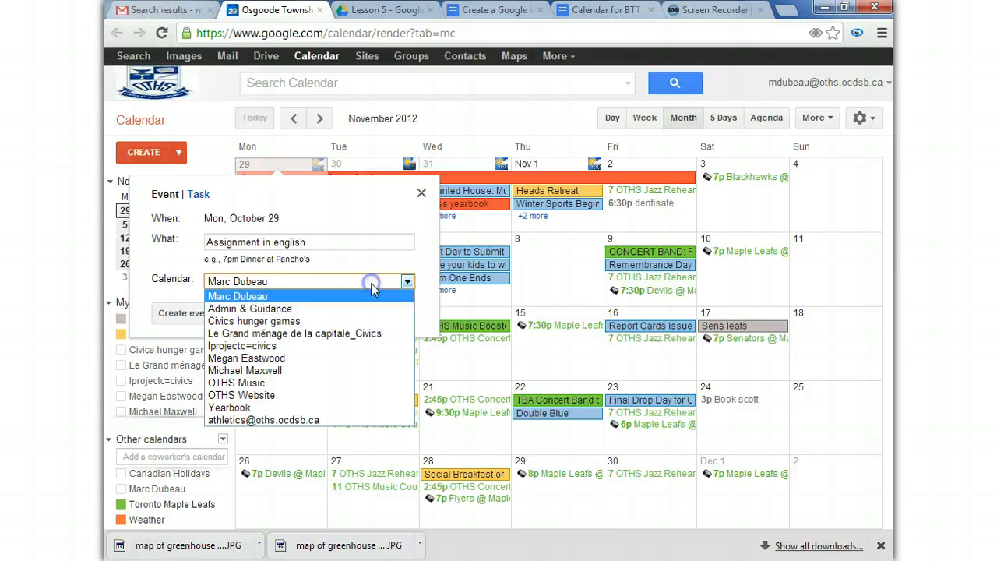
pyautogui.click(236, 295)
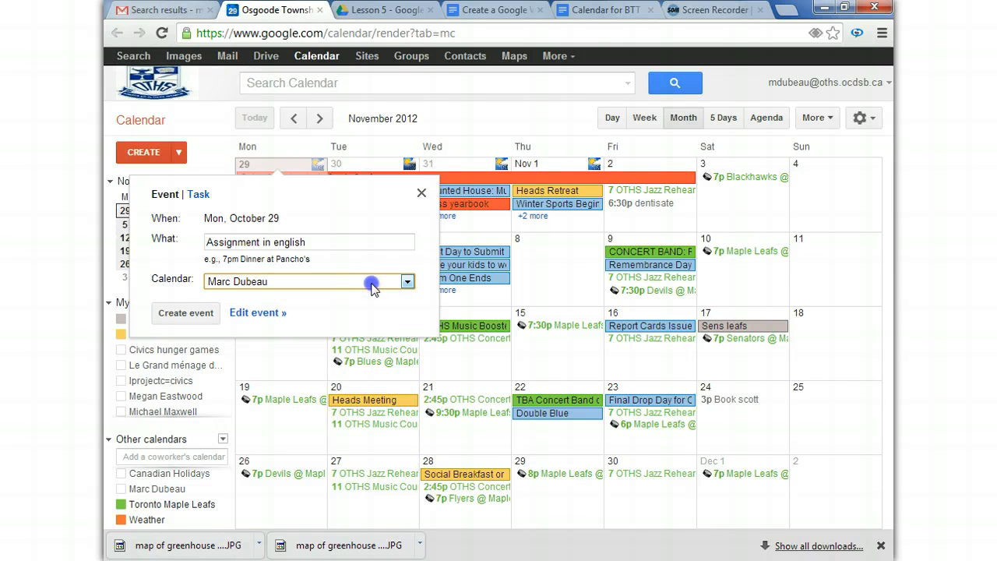
pyautogui.click(407, 282)
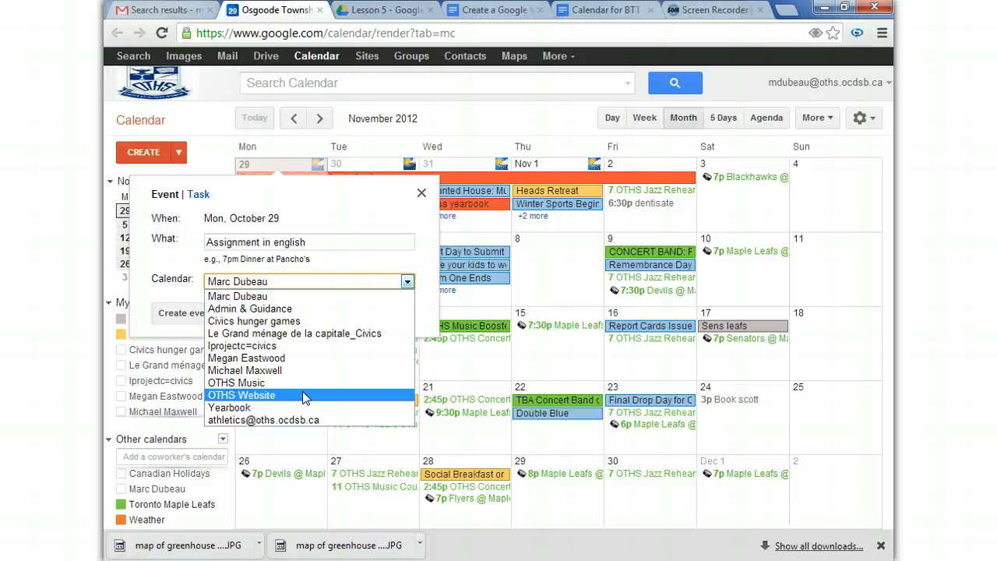
pyautogui.moveTo(302, 408)
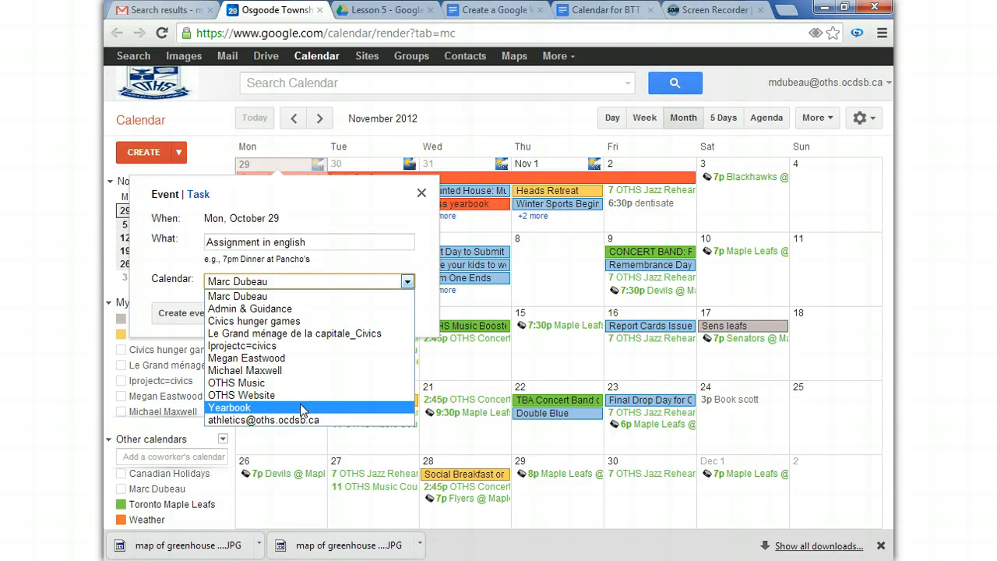
pyautogui.moveTo(302, 397)
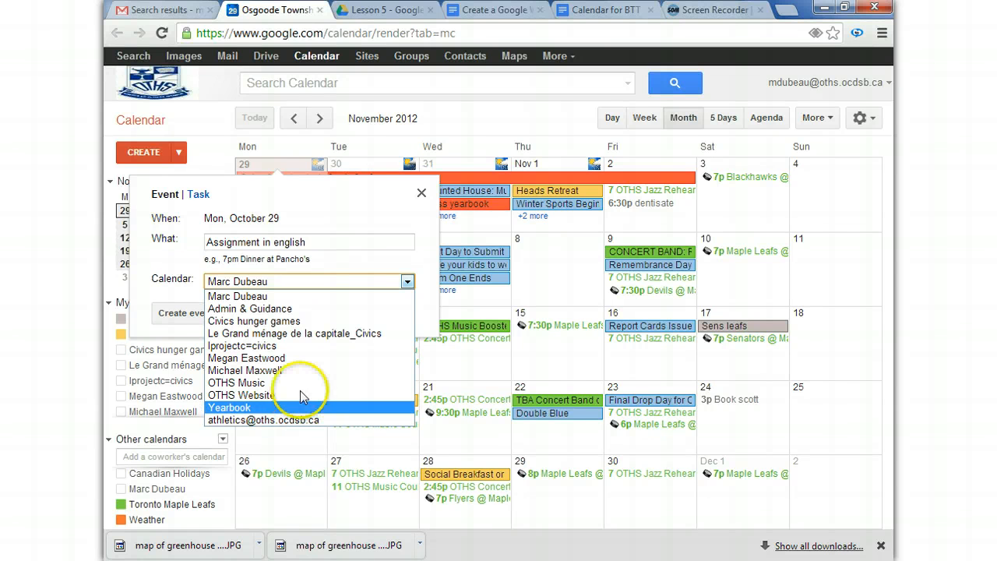
pyautogui.click(237, 296)
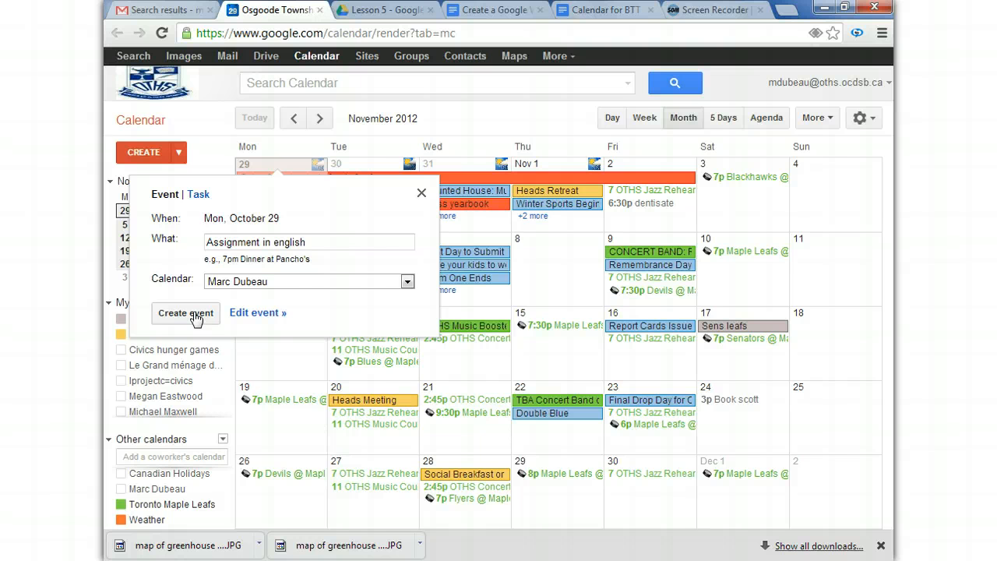
pyautogui.moveTo(247, 266)
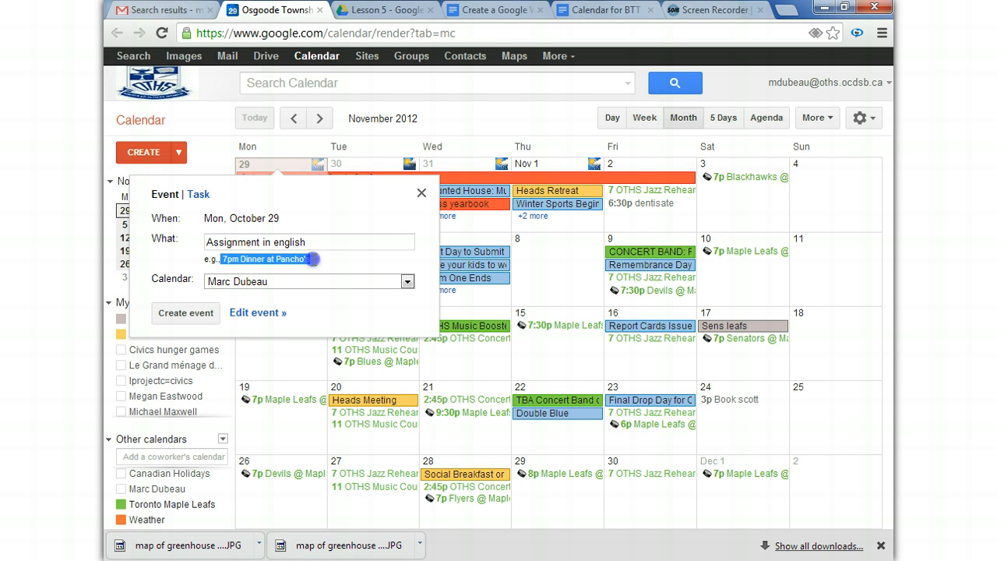
pyautogui.moveTo(273, 280)
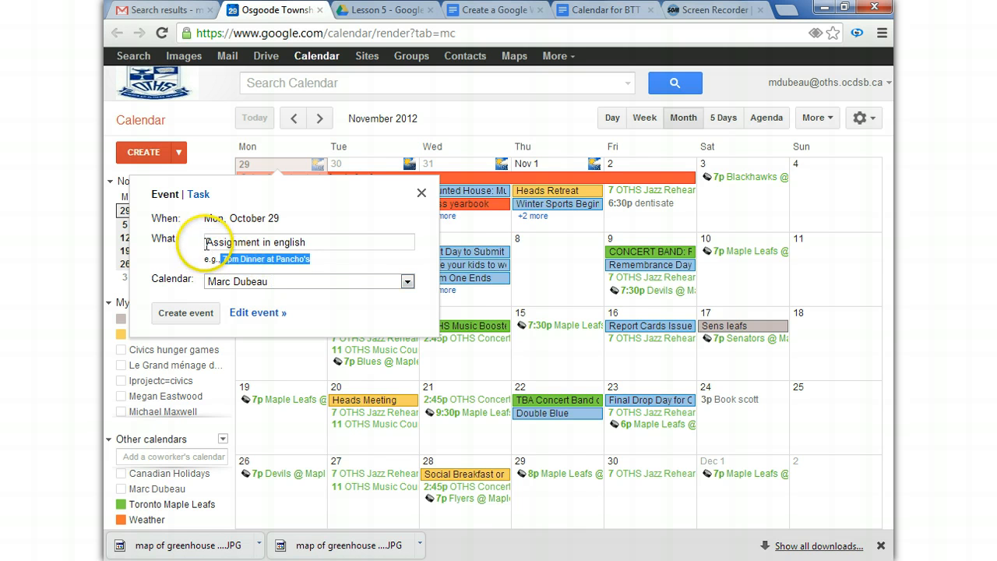
# Create the '5pm Assignment in english' event on October 29 and view its details
pyautogui.click(309, 242)
pyautogui.write('5pm ')
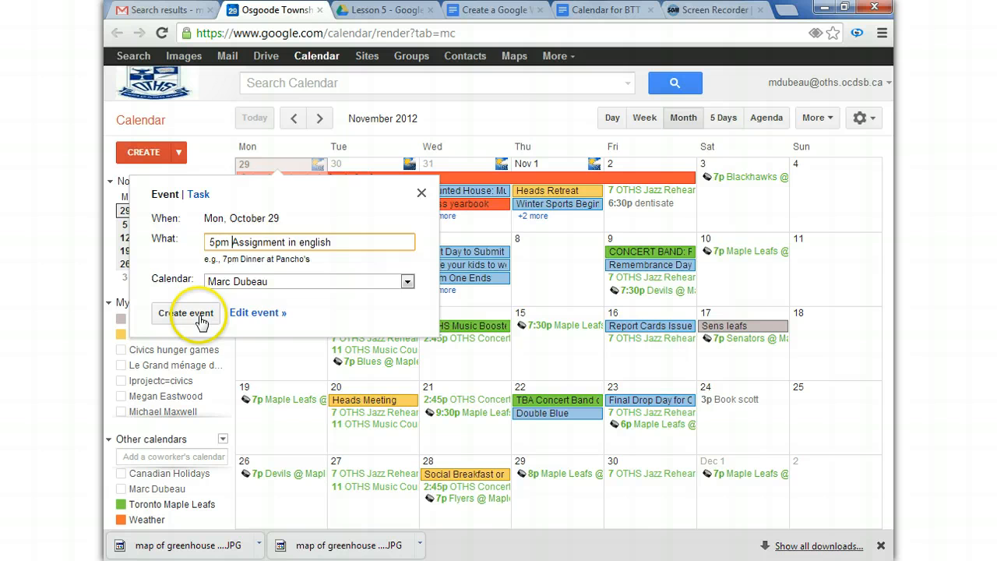
pyautogui.click(187, 313)
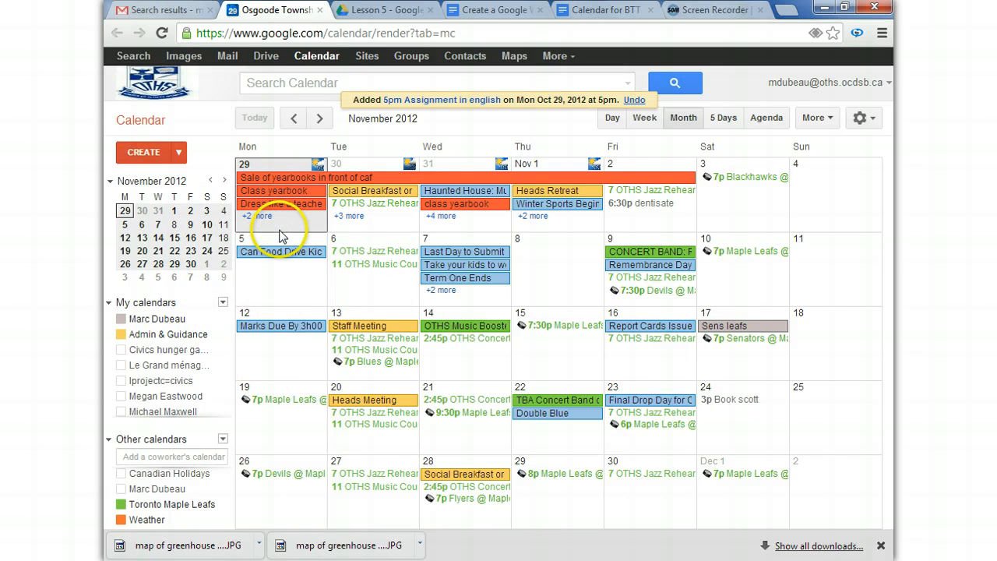
pyautogui.click(259, 215)
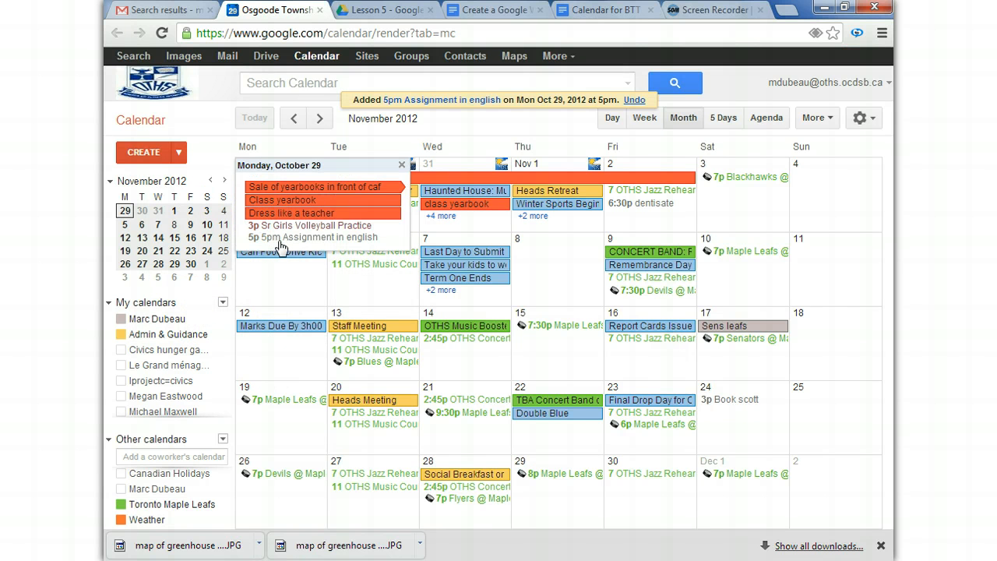
pyautogui.click(296, 237)
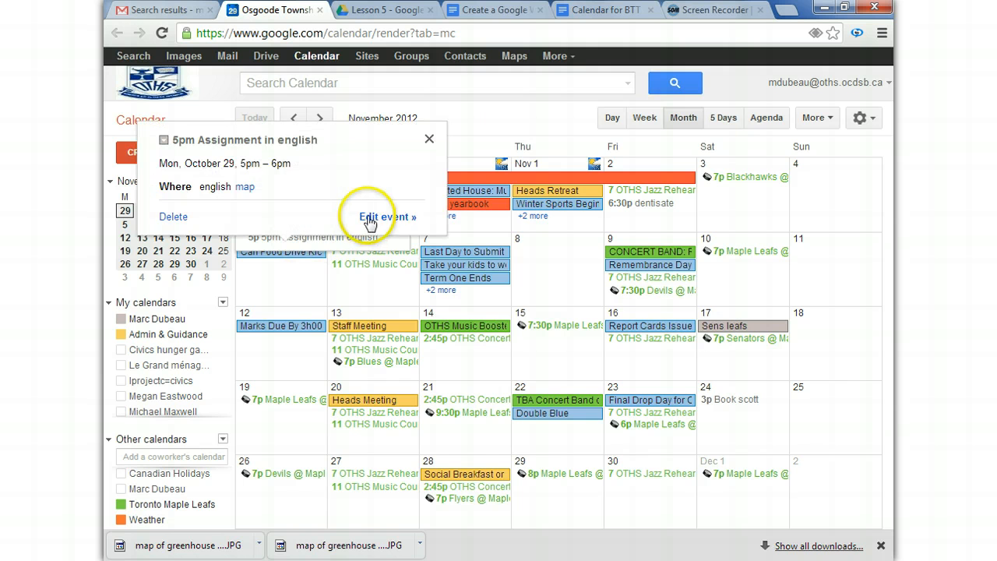
pyautogui.moveTo(429, 140)
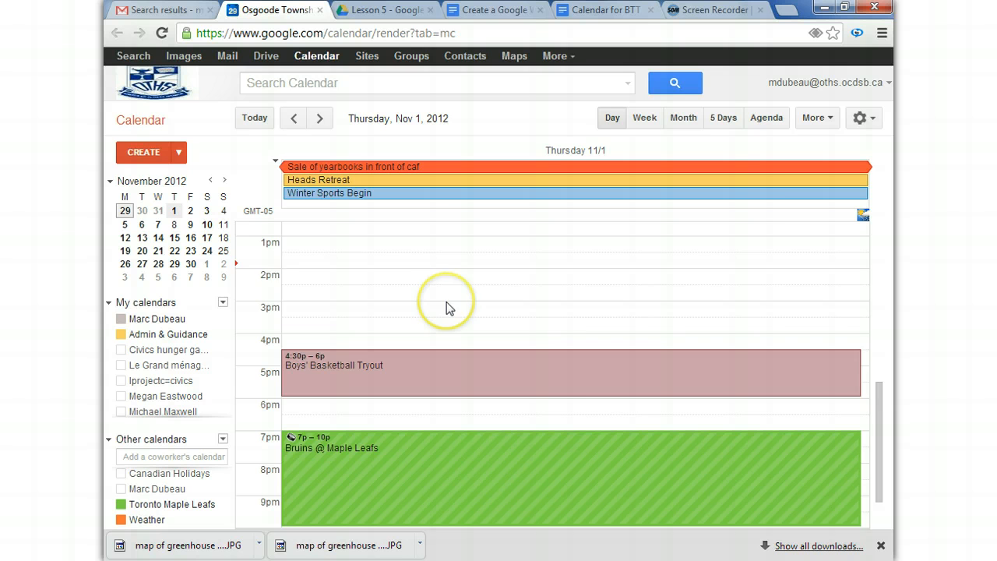
# Navigate back to the single-day schedule for Monday, October 29
pyautogui.scroll(-3)
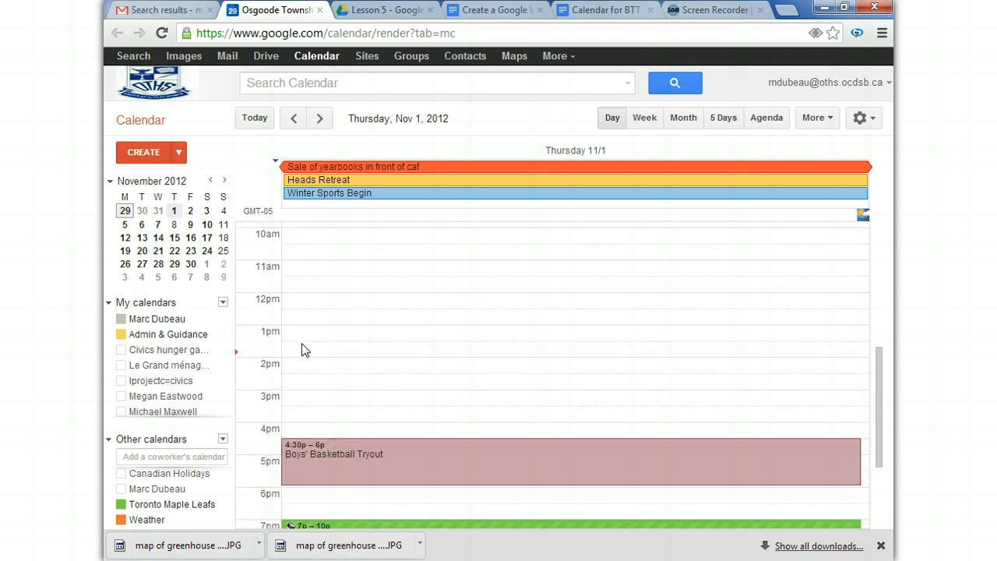
pyautogui.scroll(-3)
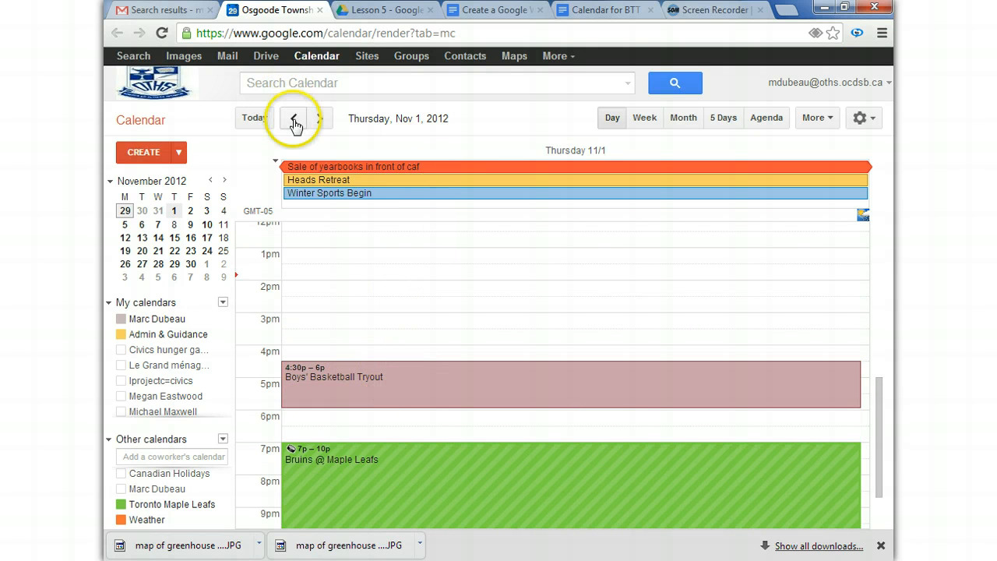
pyautogui.click(293, 118)
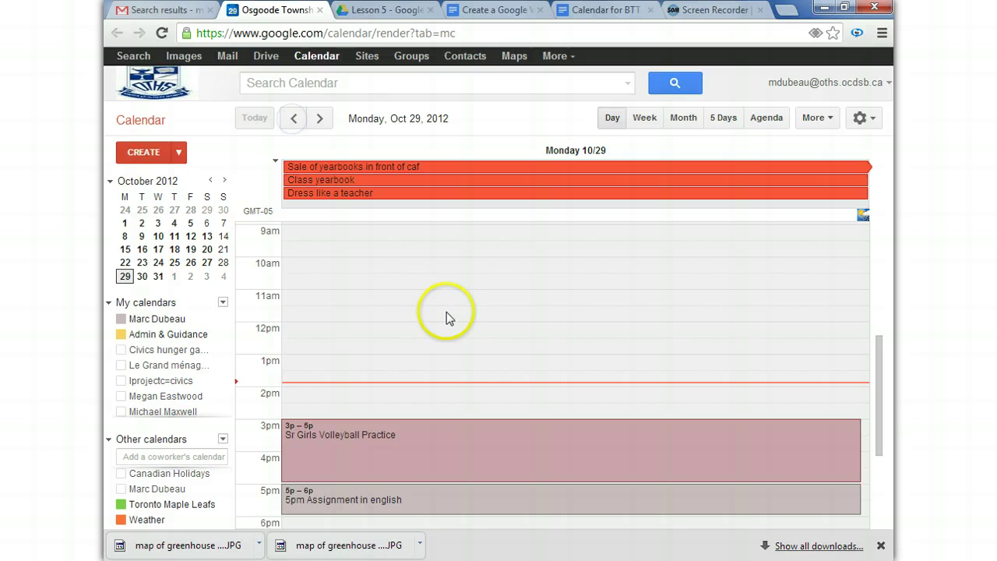
pyautogui.moveTo(309, 504)
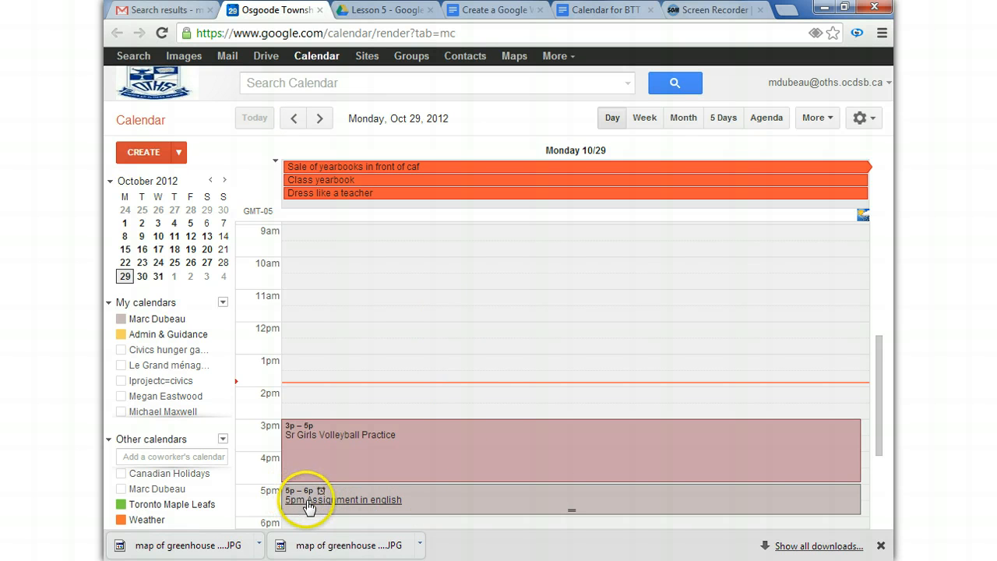
pyautogui.moveTo(377, 504)
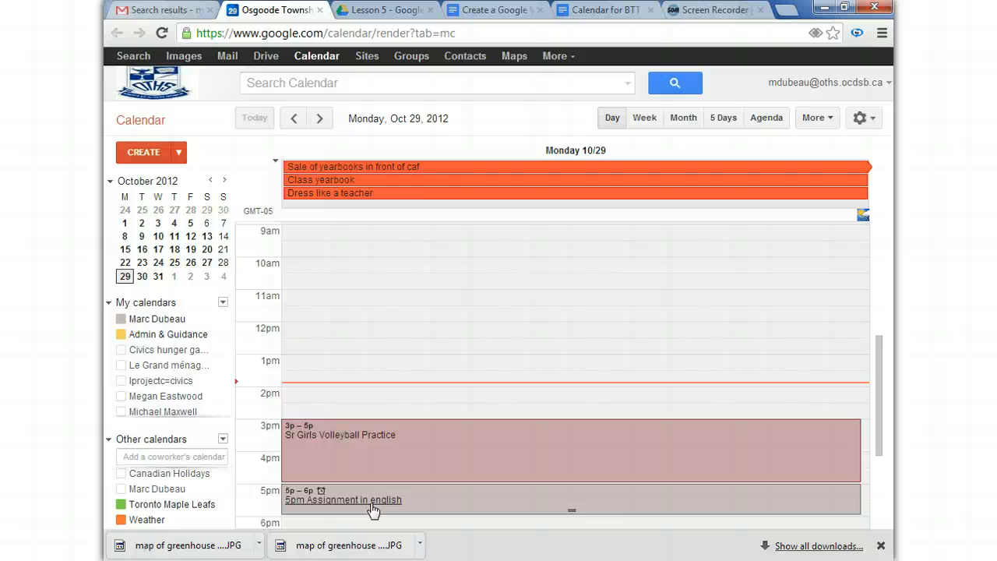
pyautogui.moveTo(685, 118)
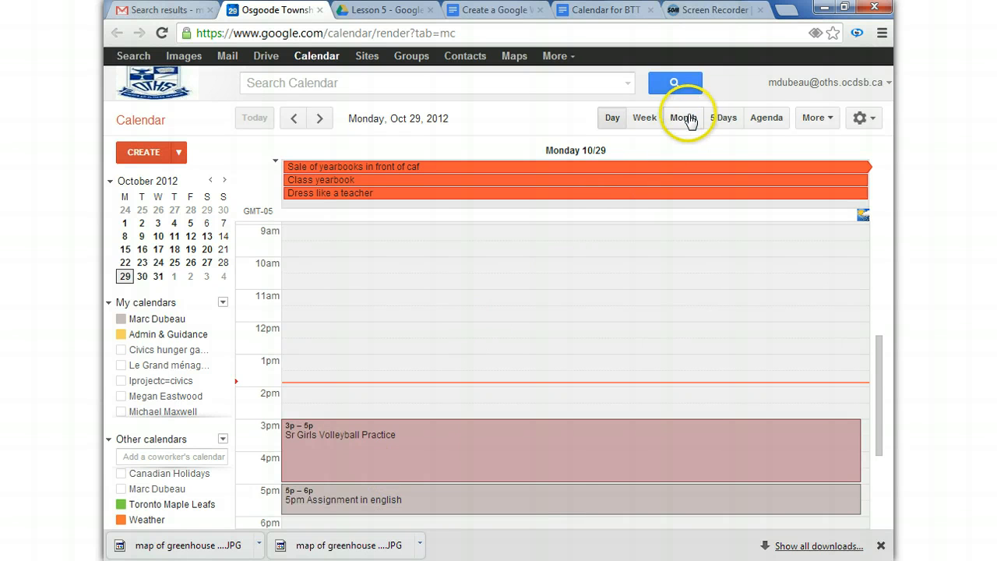
# Reach the full editing page of the english assignment event from the October month grid
pyautogui.click(683, 119)
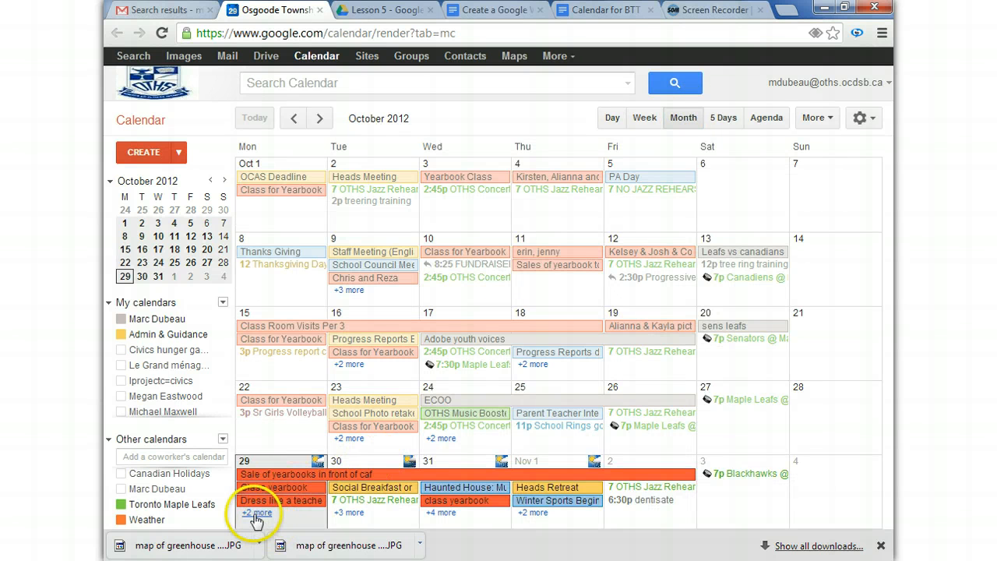
pyautogui.click(259, 512)
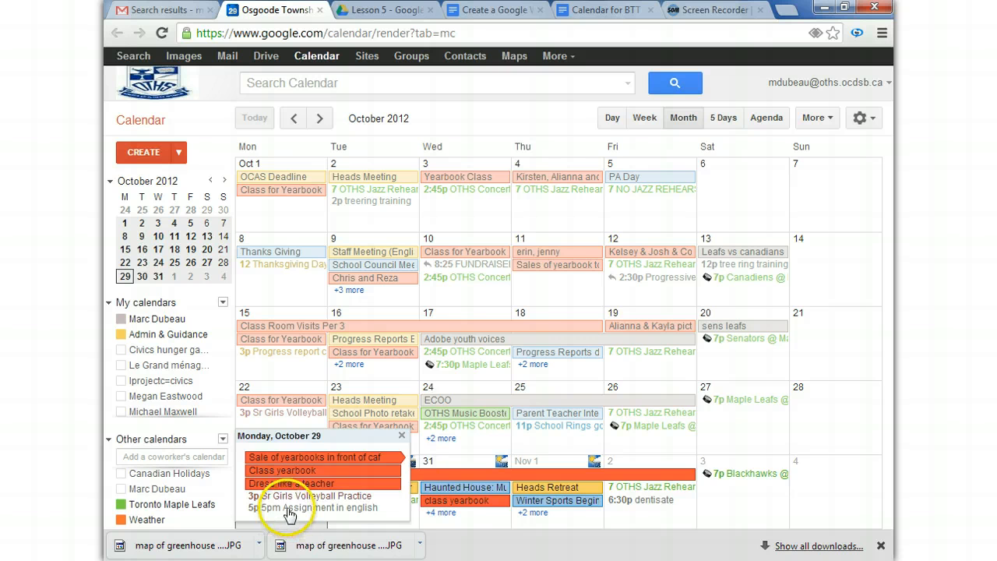
pyautogui.click(304, 507)
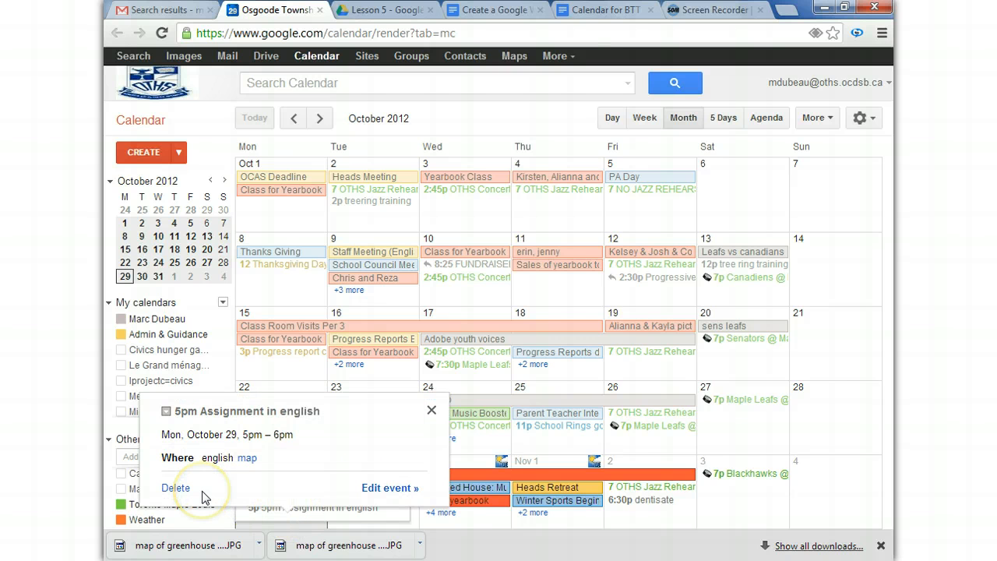
pyautogui.moveTo(390, 488)
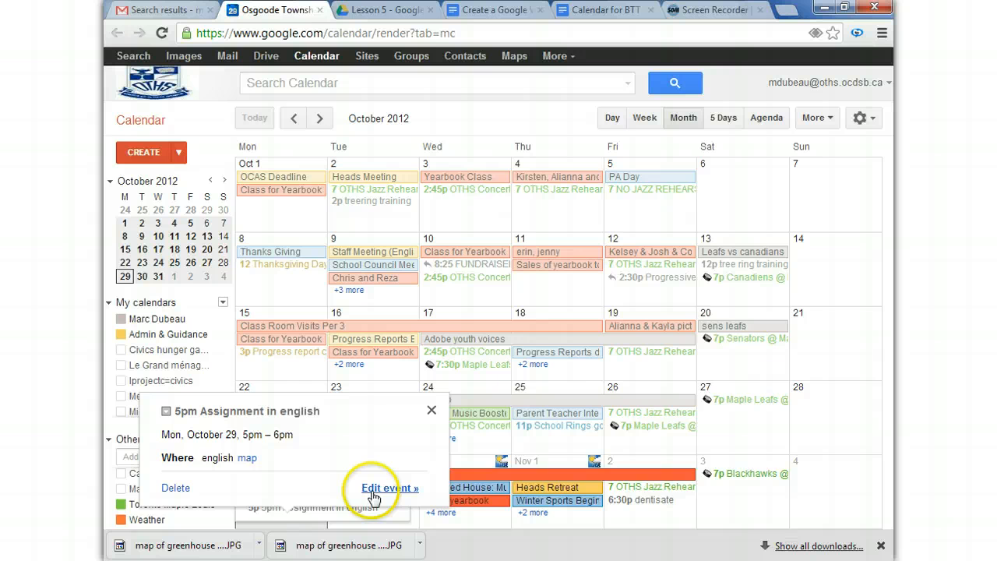
pyautogui.click(389, 487)
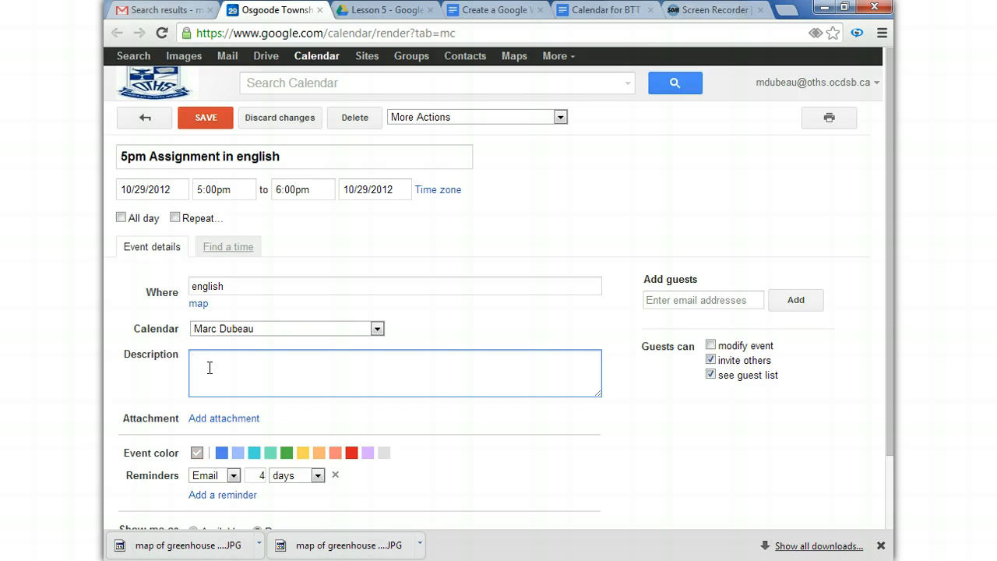
# Enter the description 'for Ms Hughson class. Shakespear'
pyautogui.write('for m')
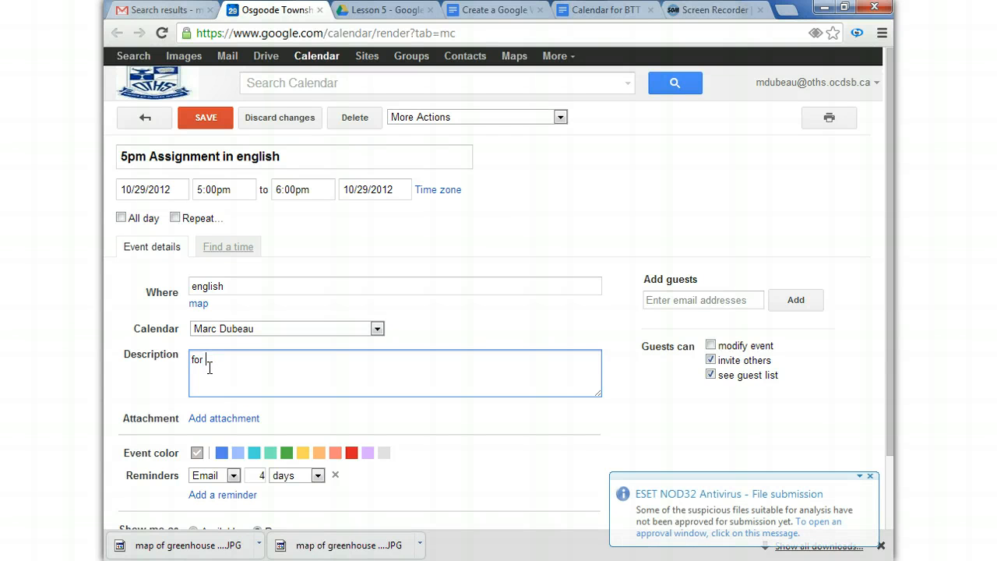
pyautogui.write('Ms Hug')
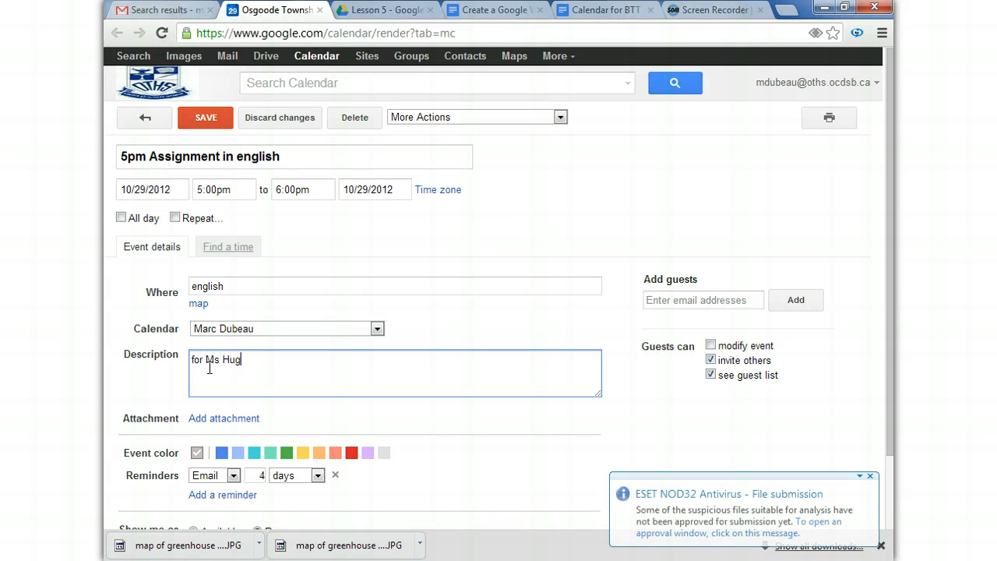
pyautogui.write('hson cla')
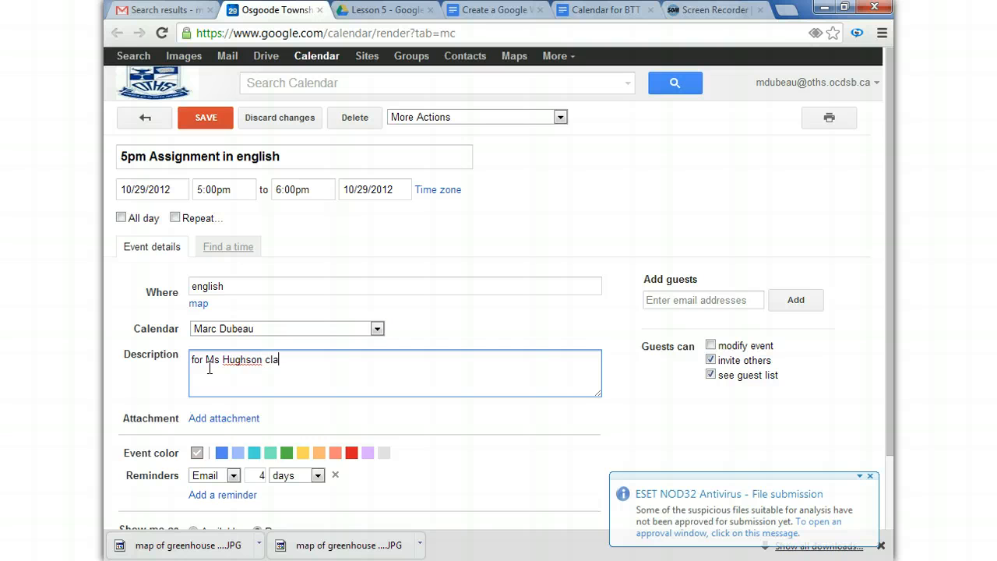
pyautogui.write('ss.  Shakespear')
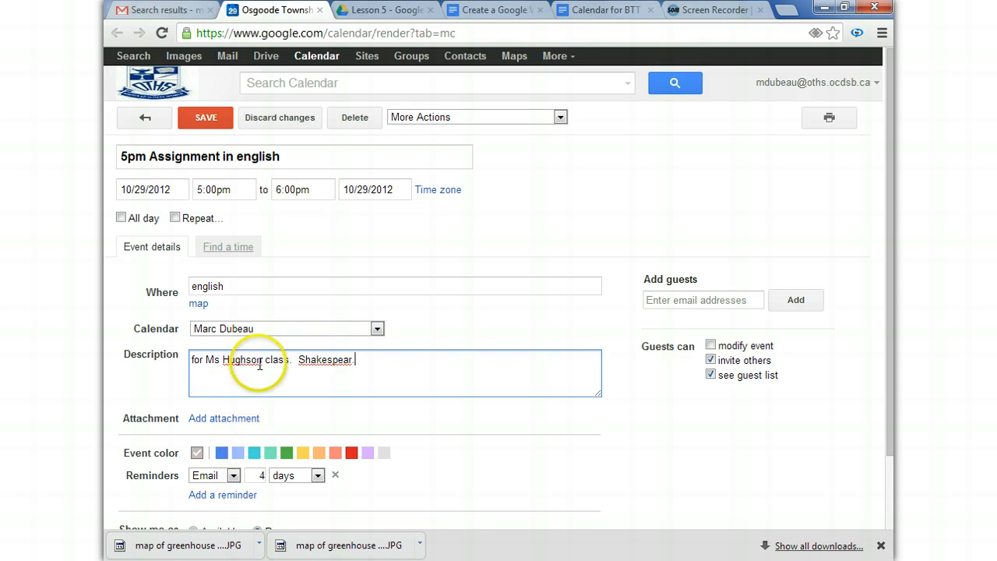
pyautogui.scroll(-3)
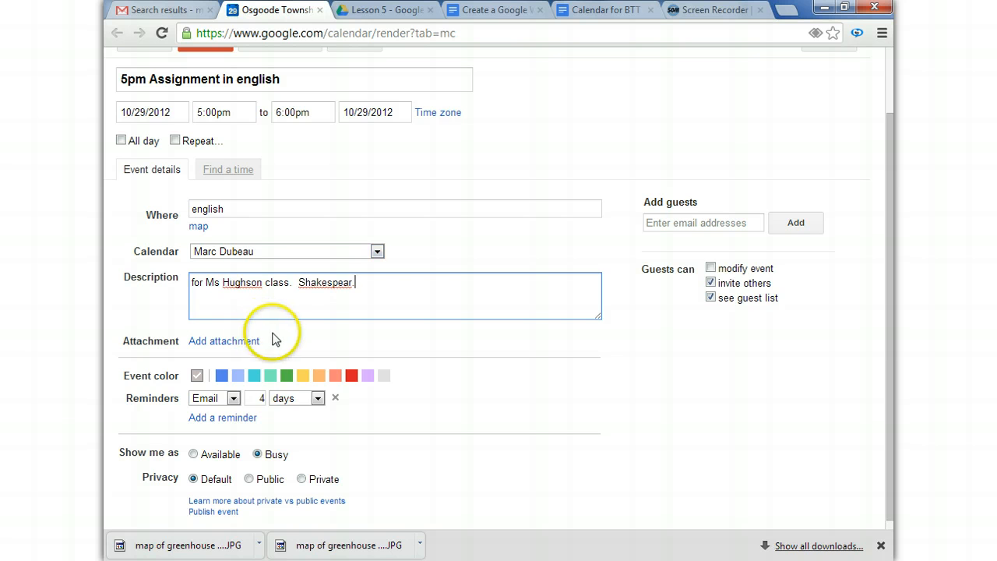
pyautogui.moveTo(234, 398)
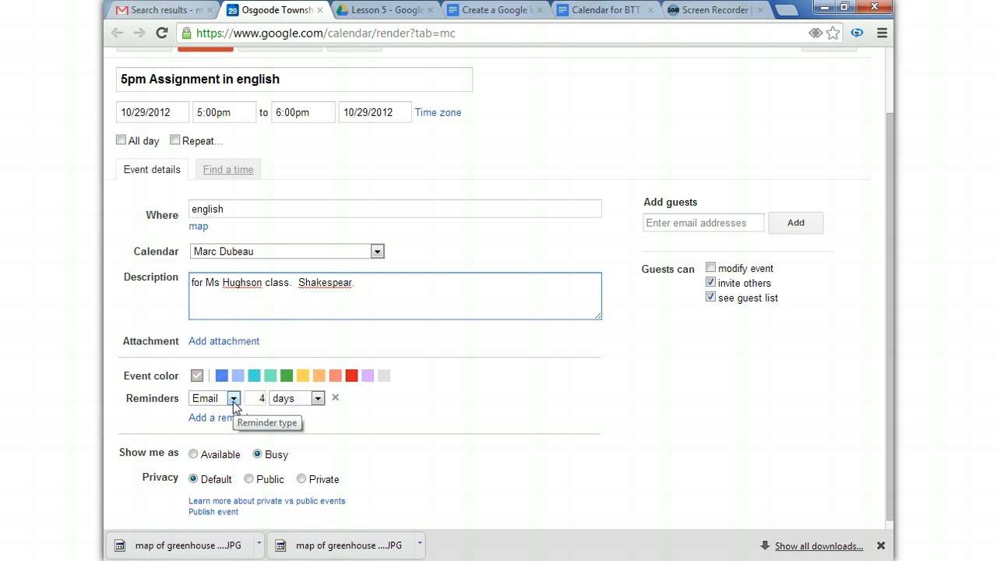
# Switch the event's reminder delivery from email to SMS
pyautogui.click(233, 399)
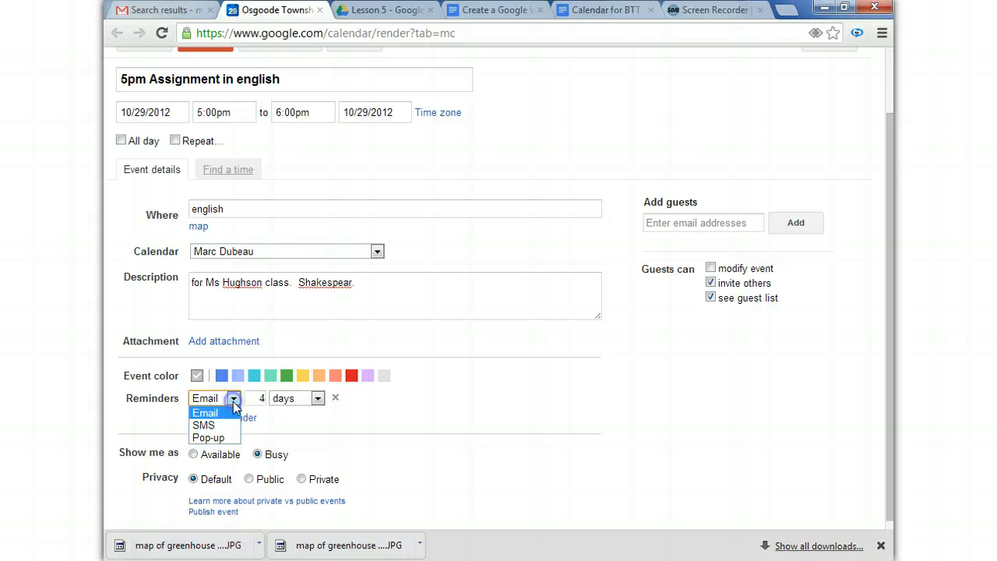
pyautogui.click(202, 425)
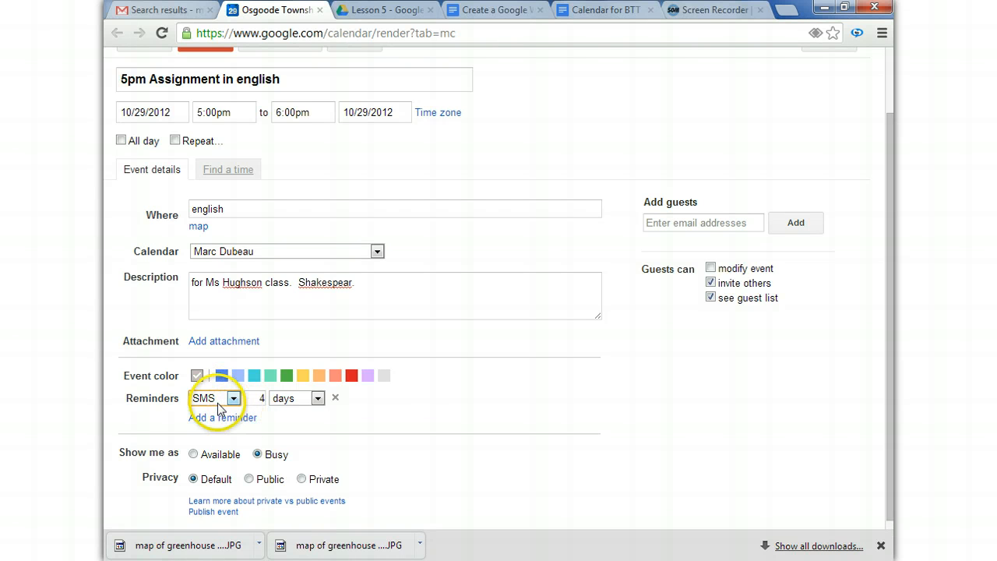
pyautogui.moveTo(225, 405)
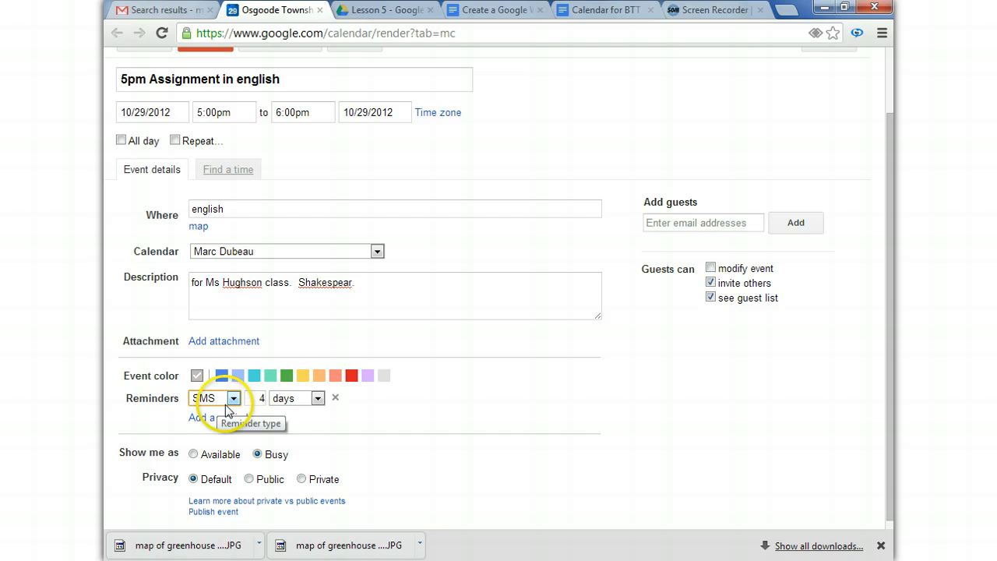
pyautogui.moveTo(318, 398)
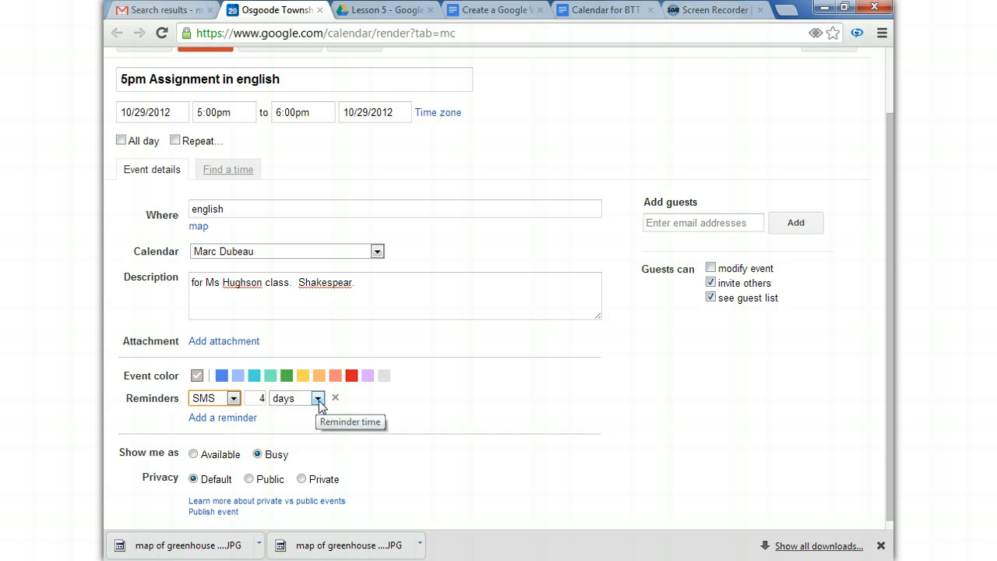
pyautogui.moveTo(413, 384)
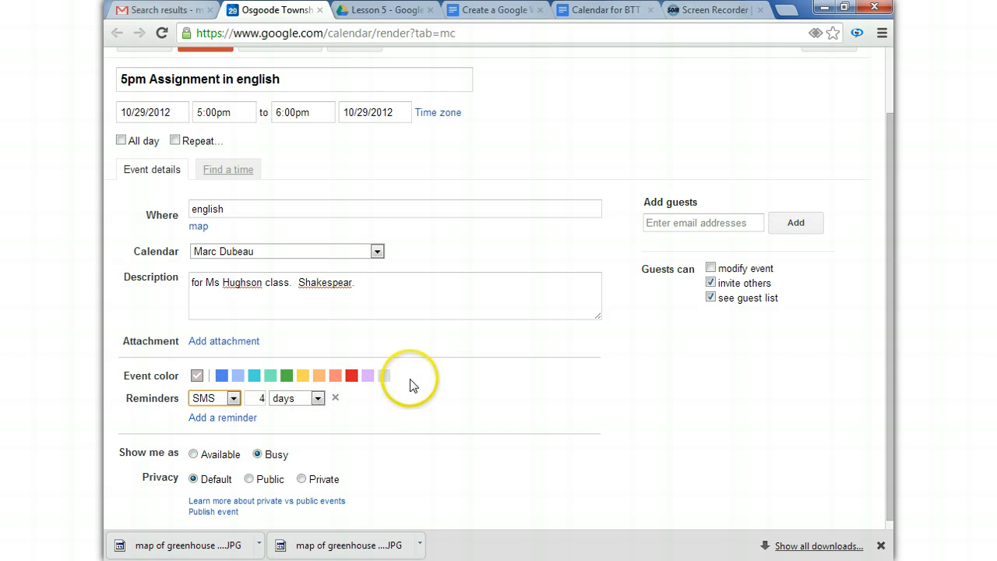
pyautogui.moveTo(340, 397)
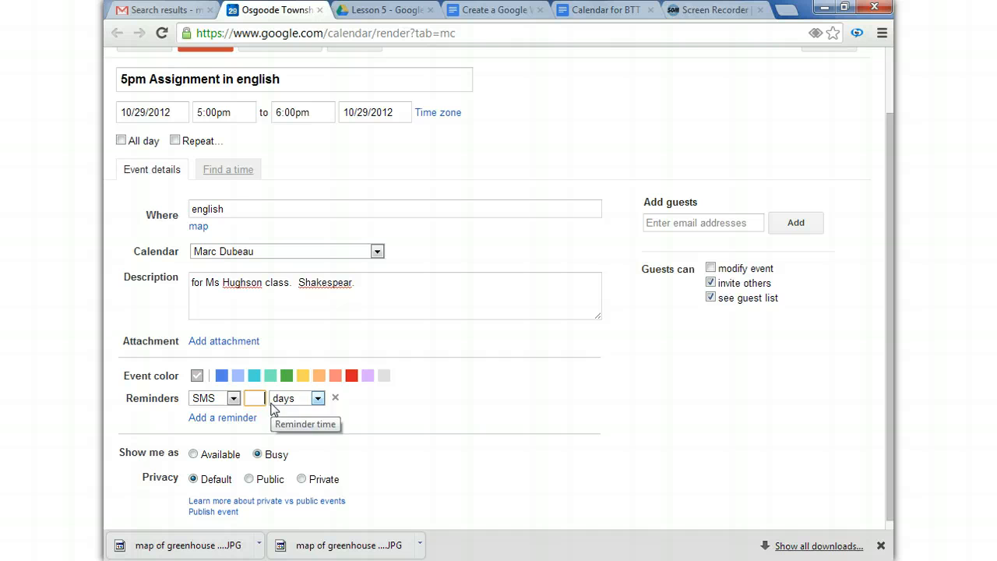
# Set the SMS reminder to 1 hour before and save the event
pyautogui.click(317, 399)
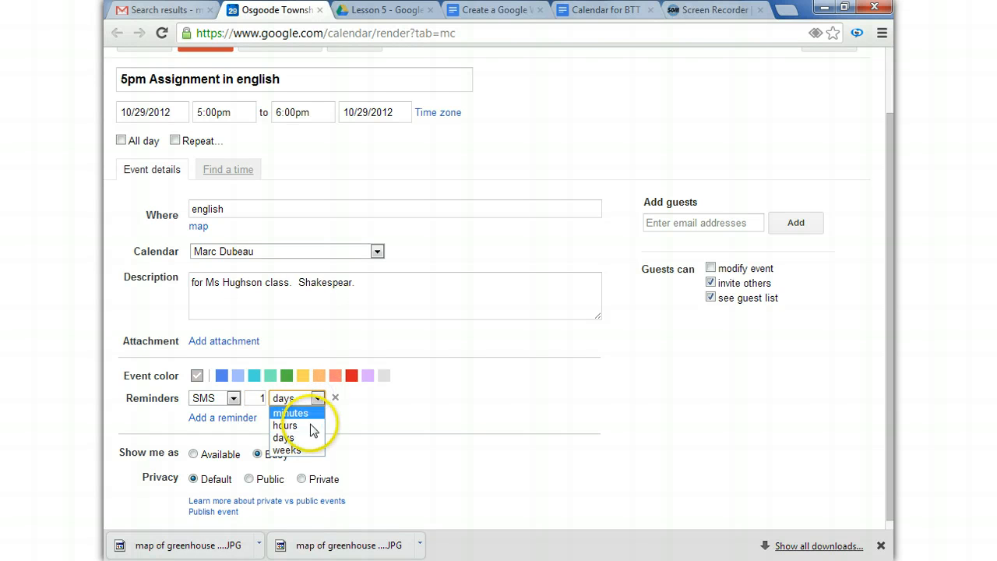
pyautogui.click(289, 423)
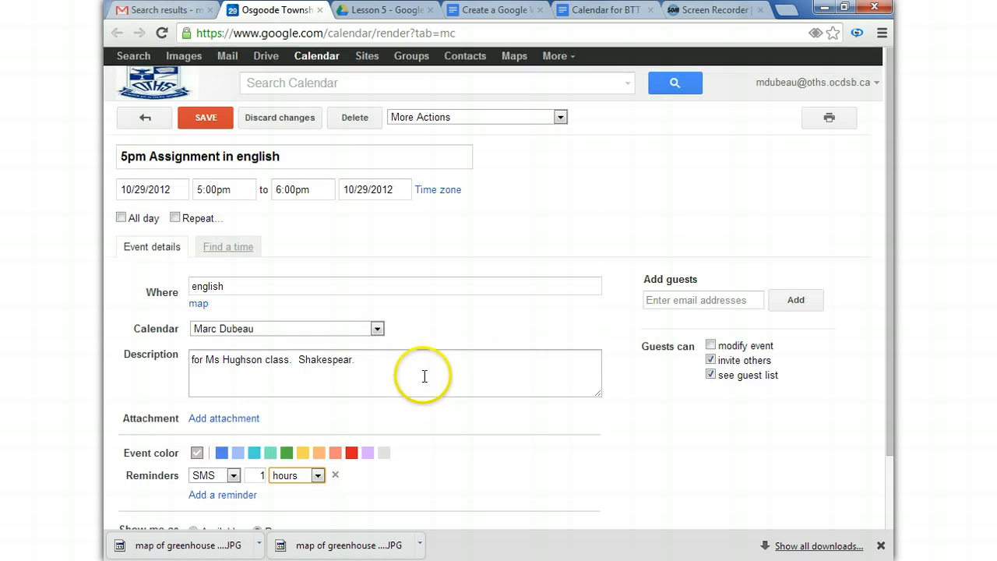
pyautogui.click(205, 117)
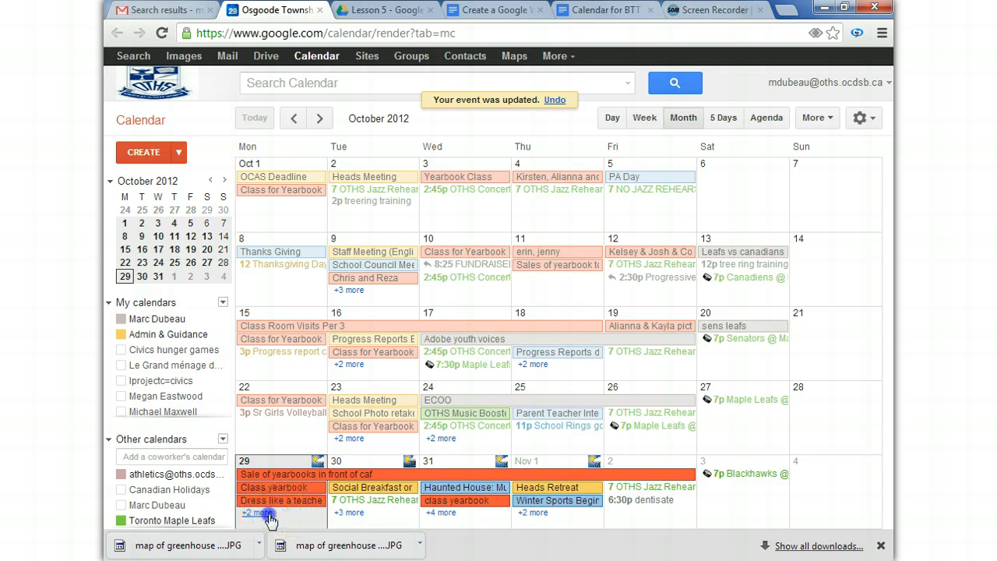
# Change the reminder to email in the editor, then leave and discard the unsaved change
pyautogui.click(263, 512)
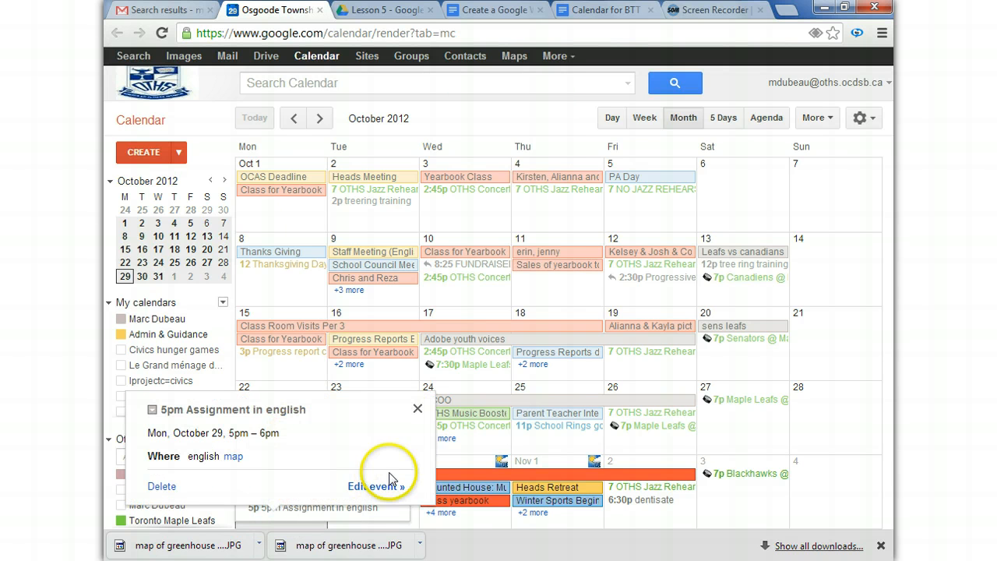
pyautogui.click(371, 486)
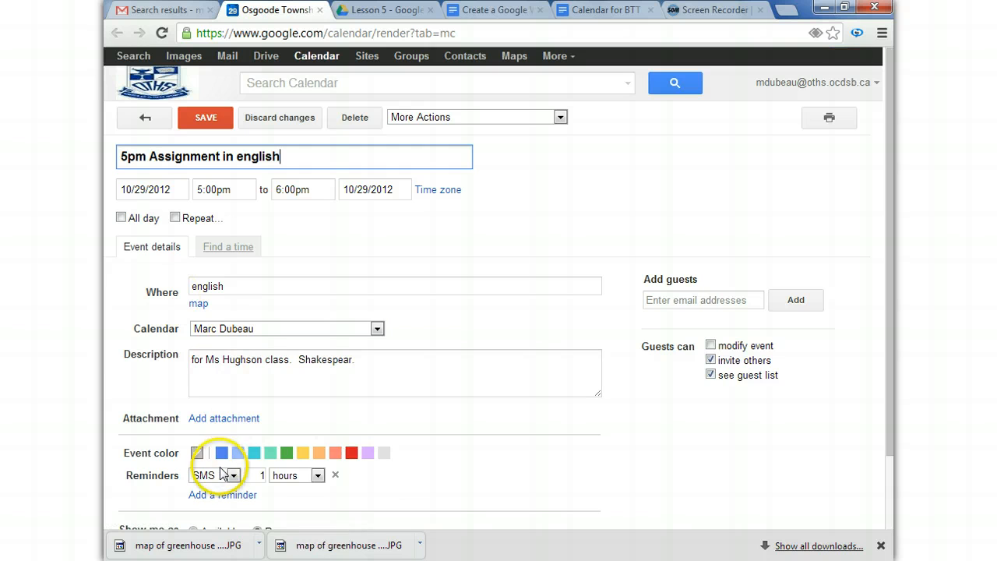
pyautogui.click(233, 473)
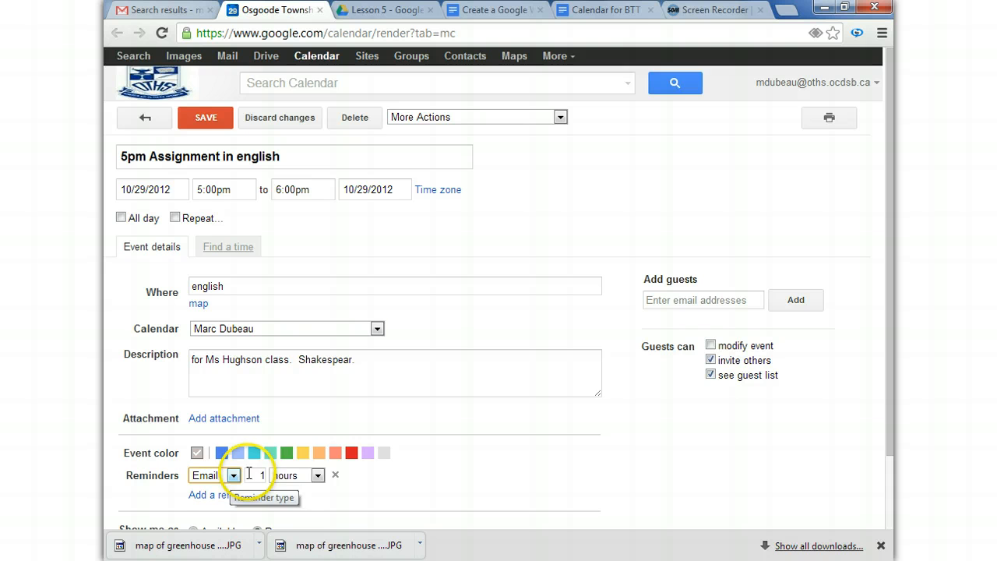
pyautogui.click(143, 117)
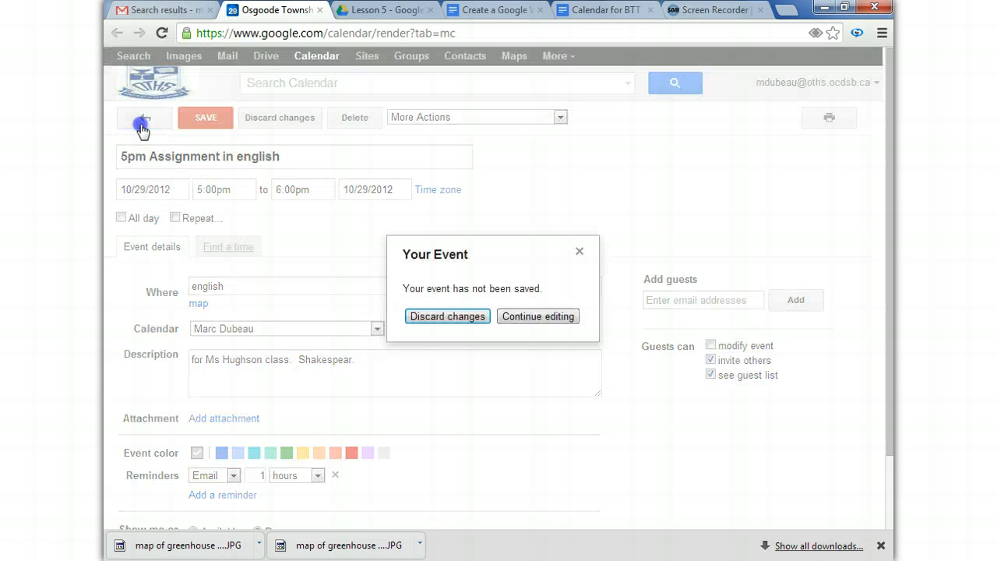
pyautogui.click(447, 316)
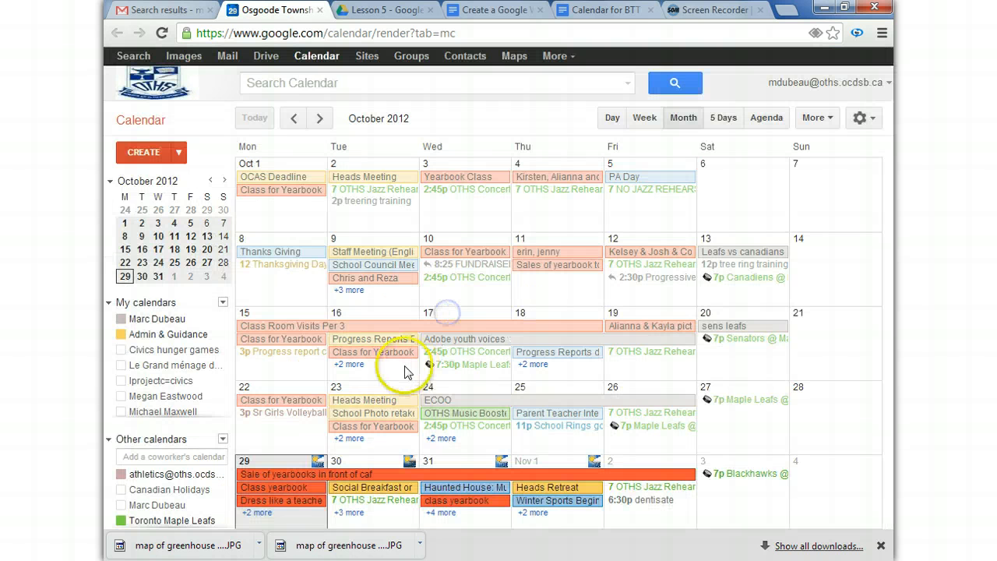
# Delete the 'Assignment in English' event on October 29 from its popup
pyautogui.click(255, 511)
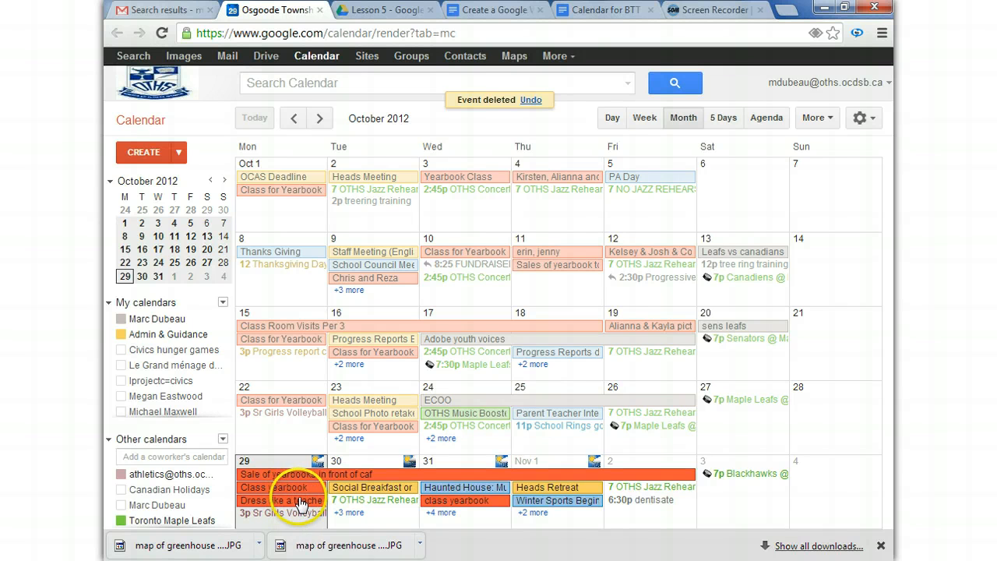
pyautogui.moveTo(281, 515)
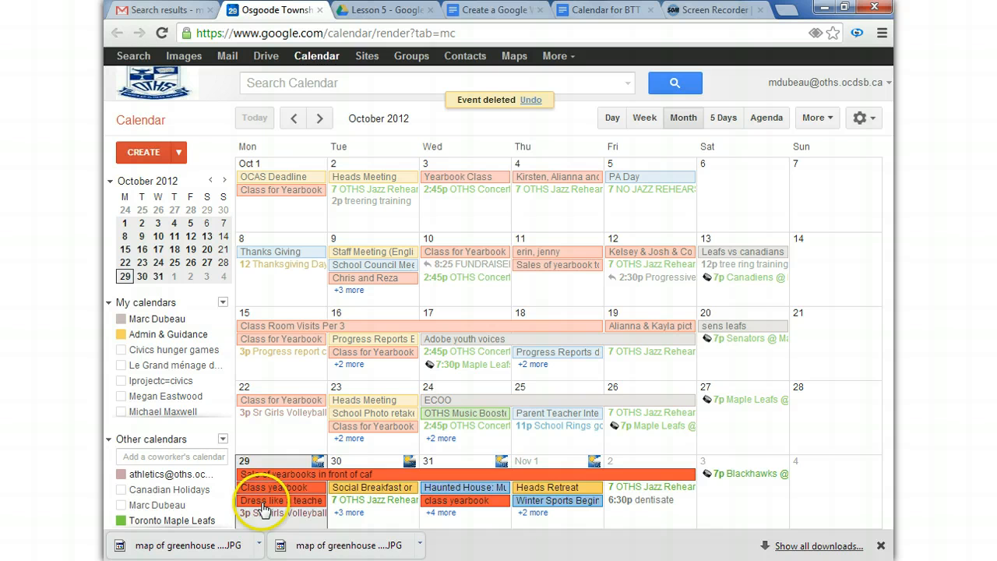